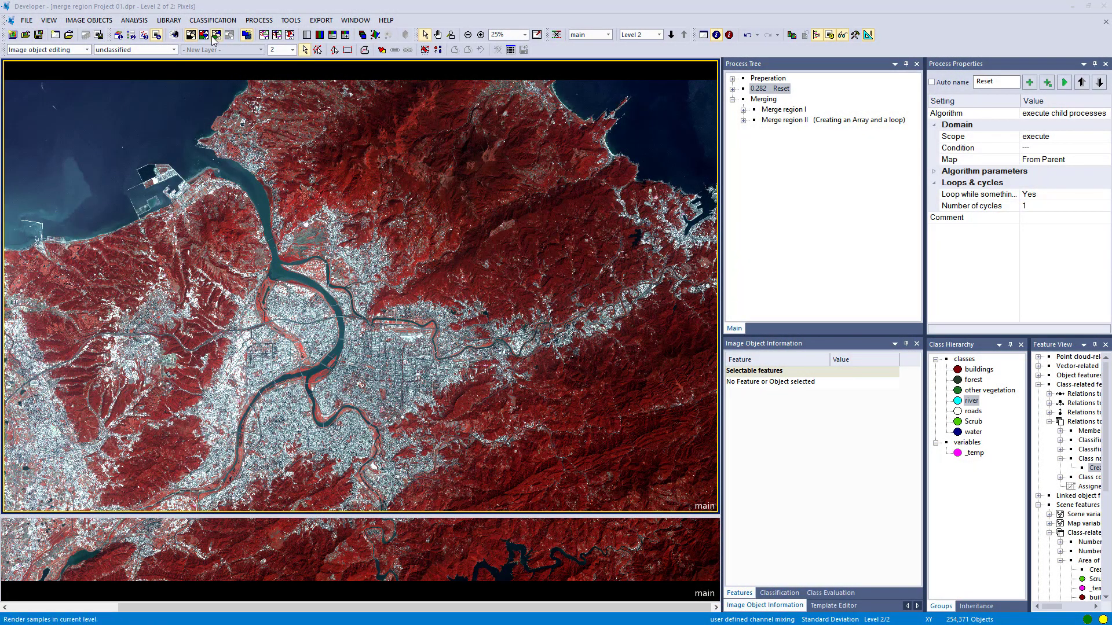
Colour the city scene's image objects by their classification in the main viewer.
{"action": "left_click", "coordinate": [202, 35]}
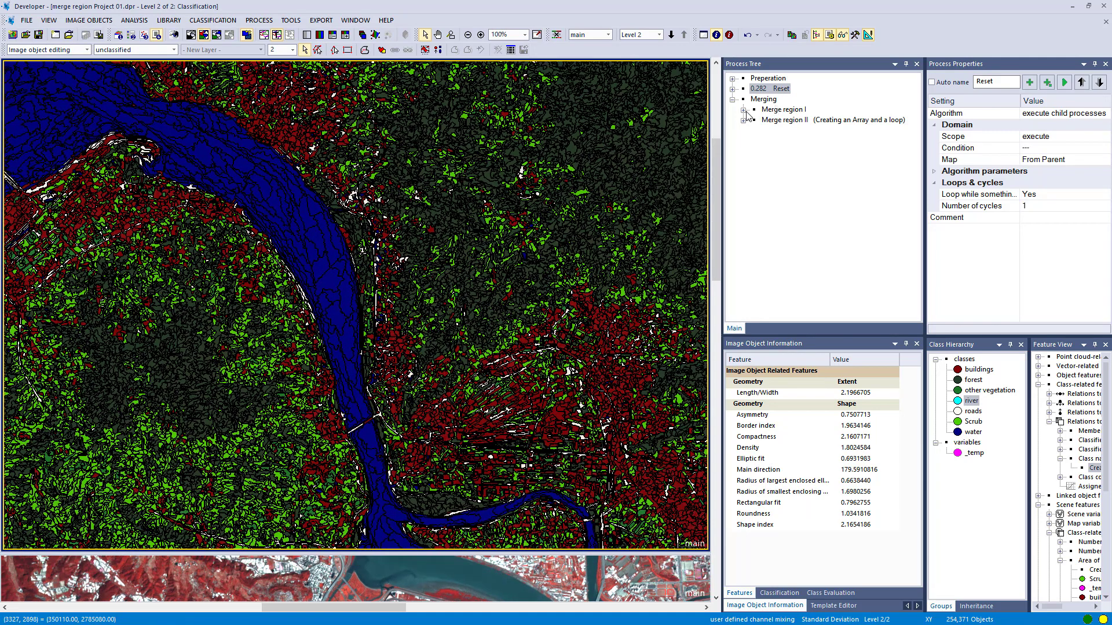
Expand Merge region I and How NOT to do it! and edit the buildings merge region process.
{"action": "left_click", "coordinate": [744, 109]}
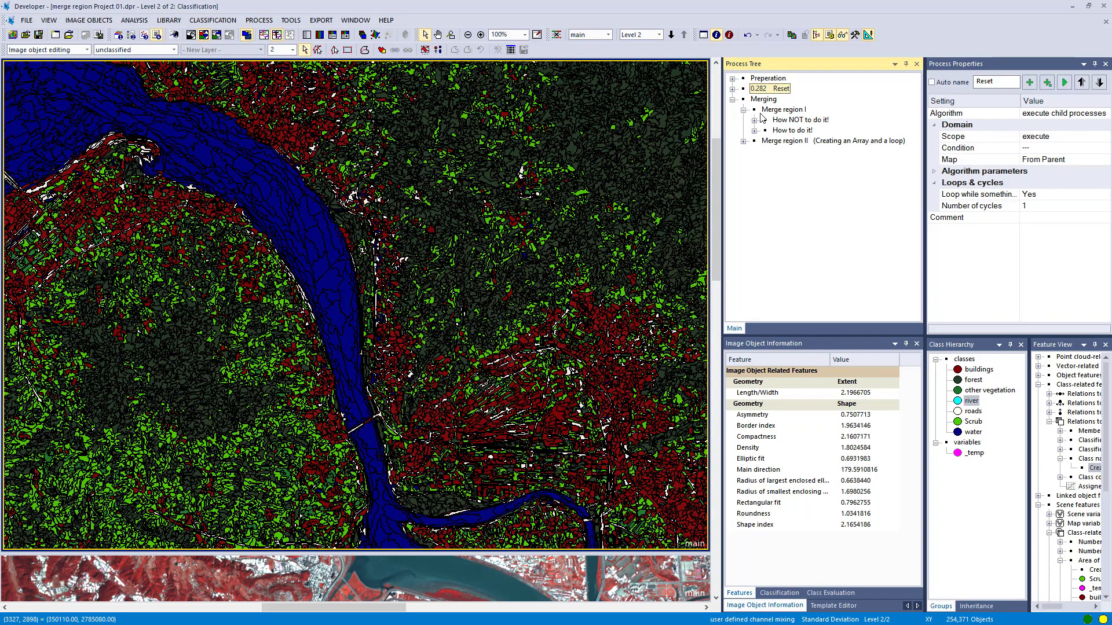
{"action": "left_click", "coordinate": [762, 120]}
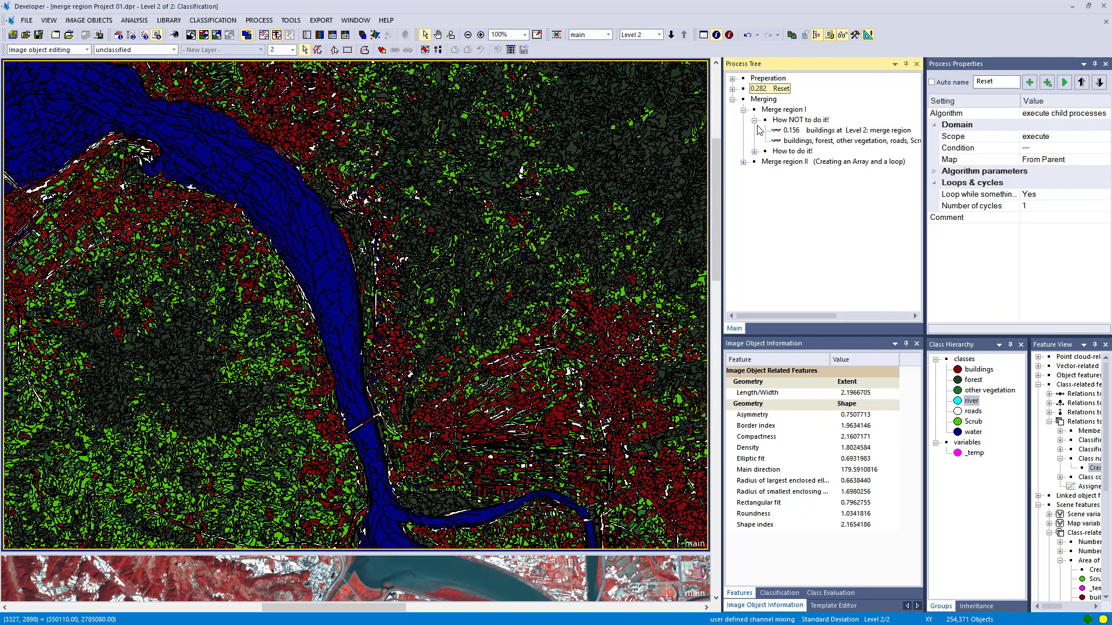
{"action": "double_click", "coordinate": [844, 131]}
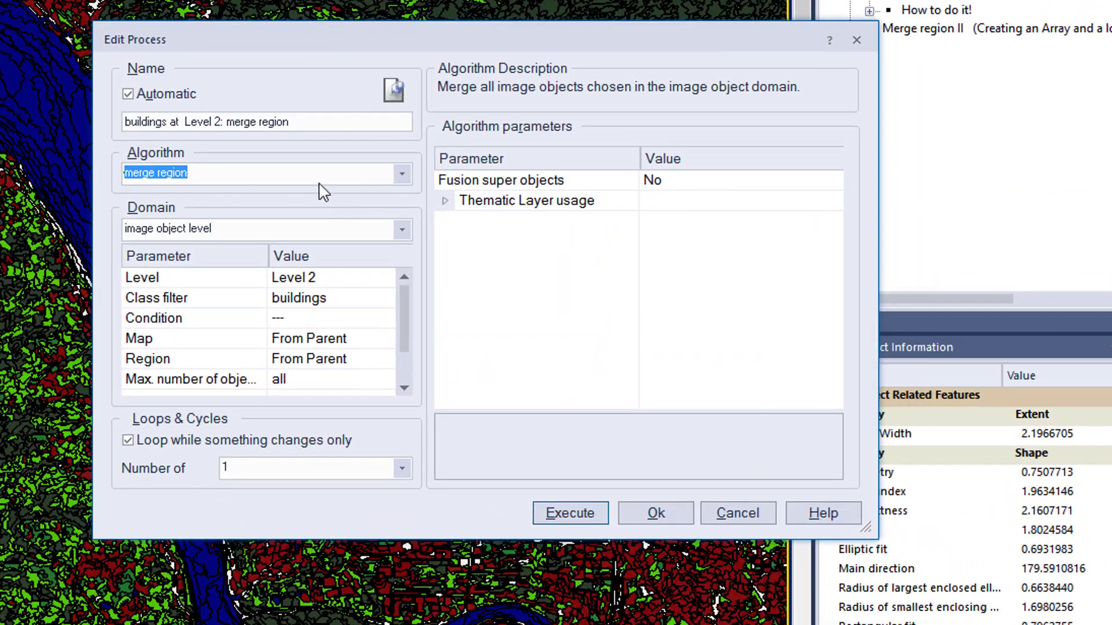
Keep merge region as the algorithm and leave the number of cycles at 1.
{"action": "left_click", "coordinate": [402, 173]}
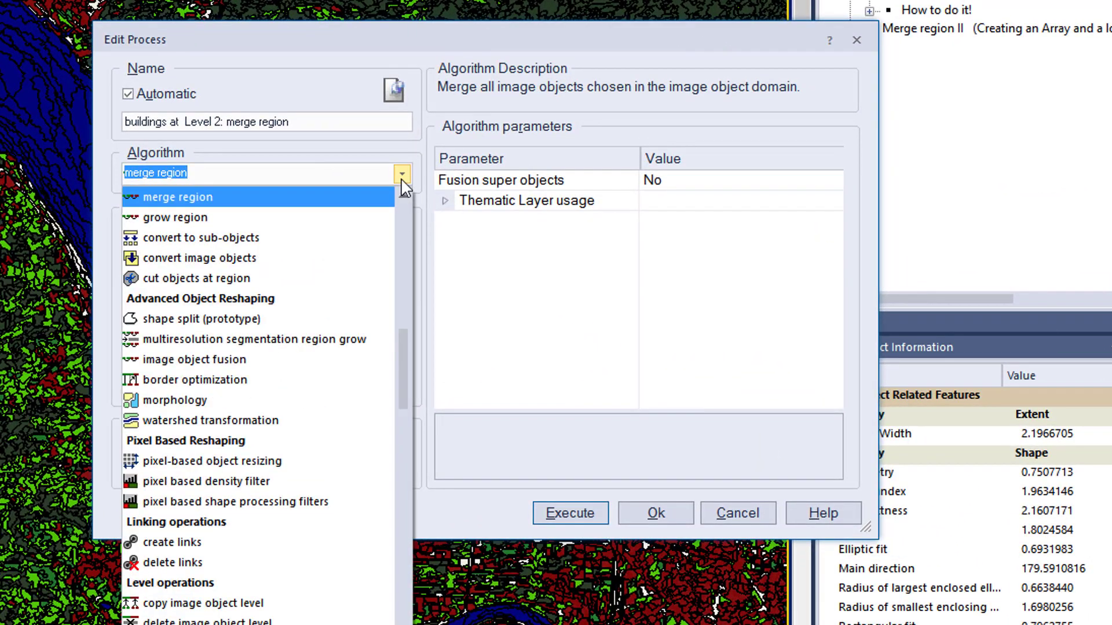
{"action": "scroll", "scroll_direction": "down", "scroll_amount": 3}
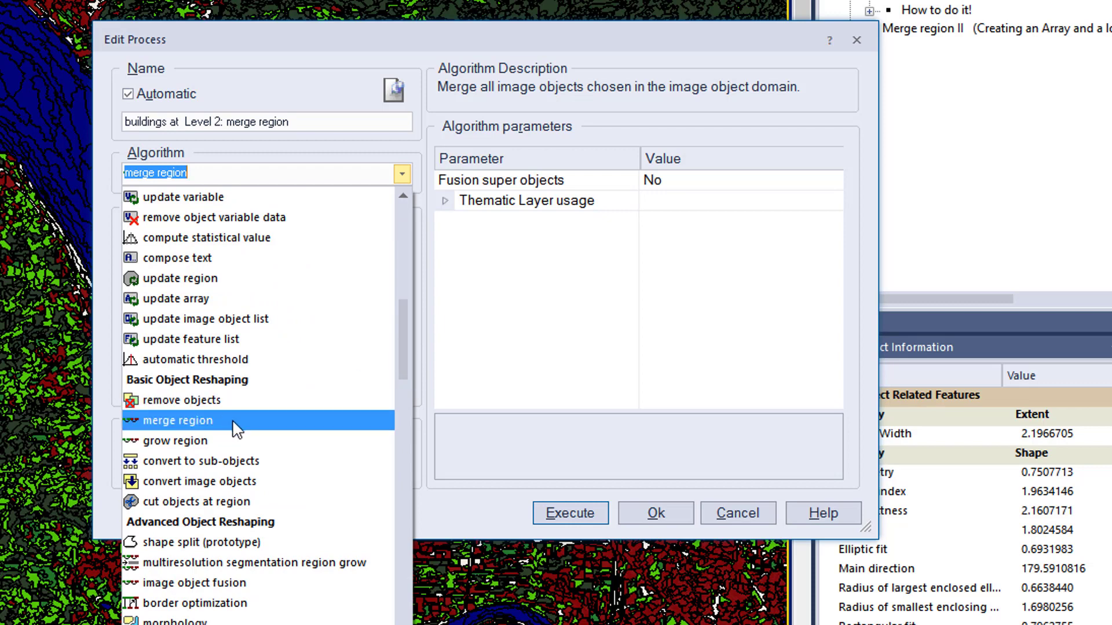
{"action": "left_click", "coordinate": [184, 419]}
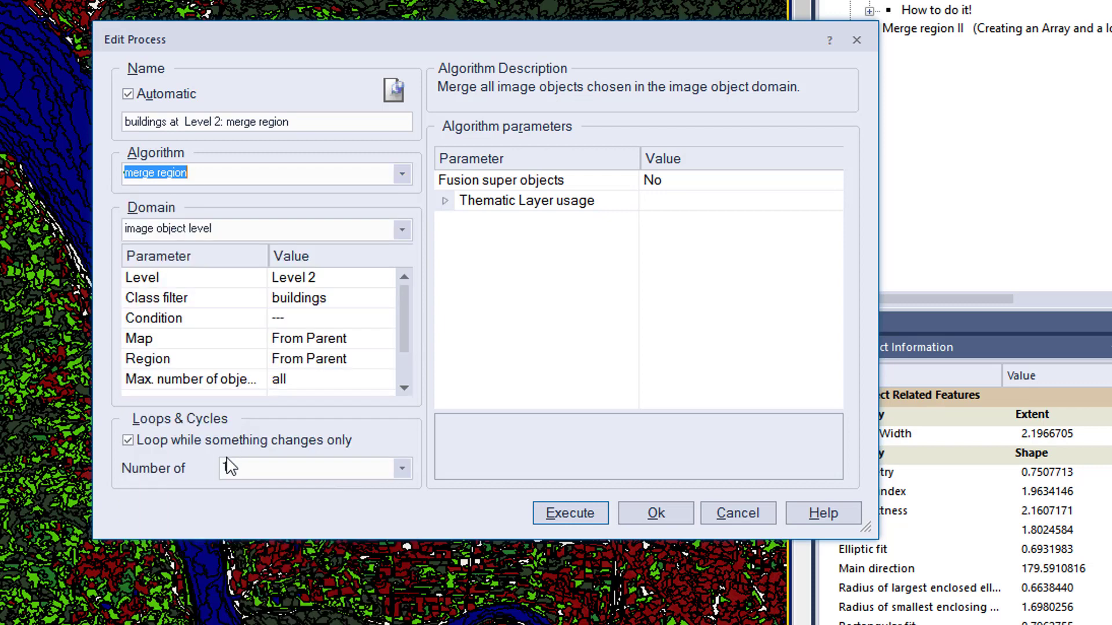
{"action": "type", "text": "1"}
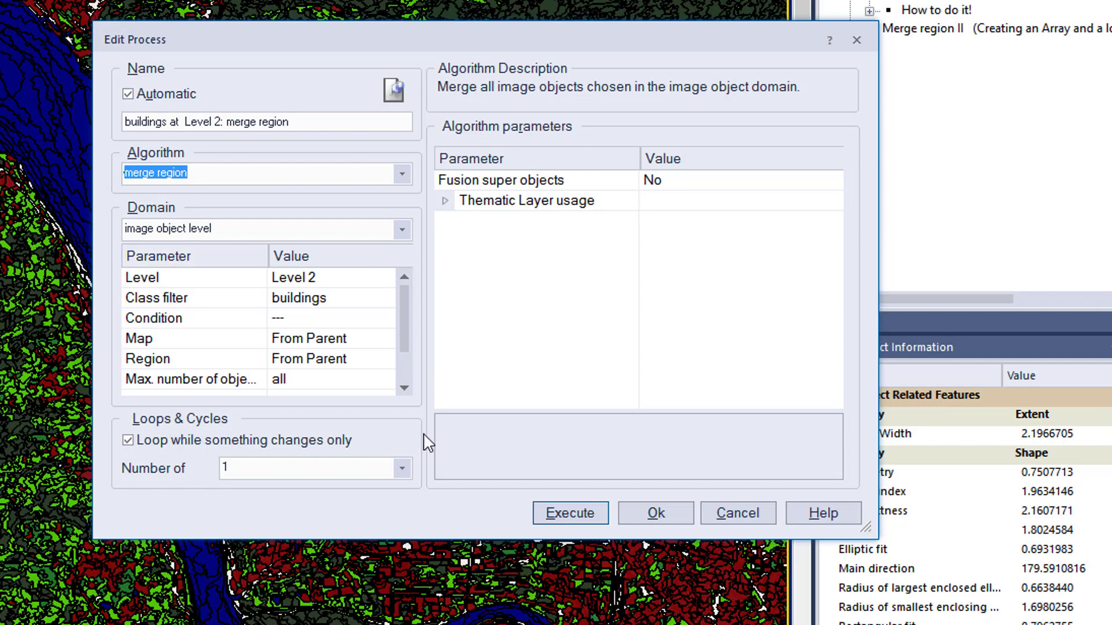
{"action": "mouse_move", "coordinate": [414, 441]}
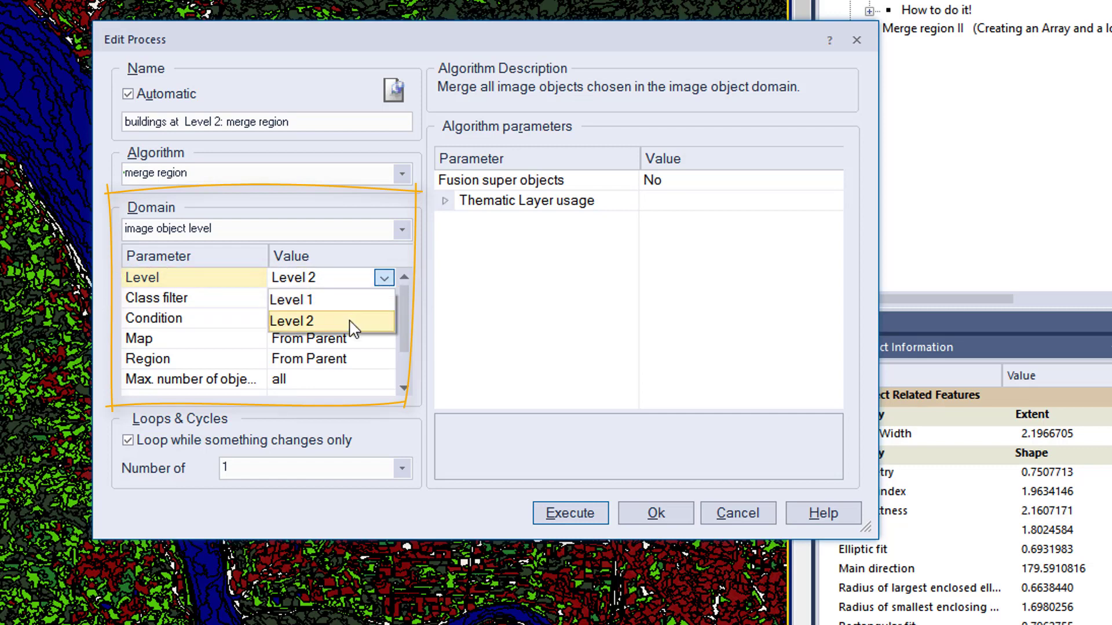
Run the merge region process on Level 2 with buildings as the only filtered class.
{"action": "left_click", "coordinate": [292, 320]}
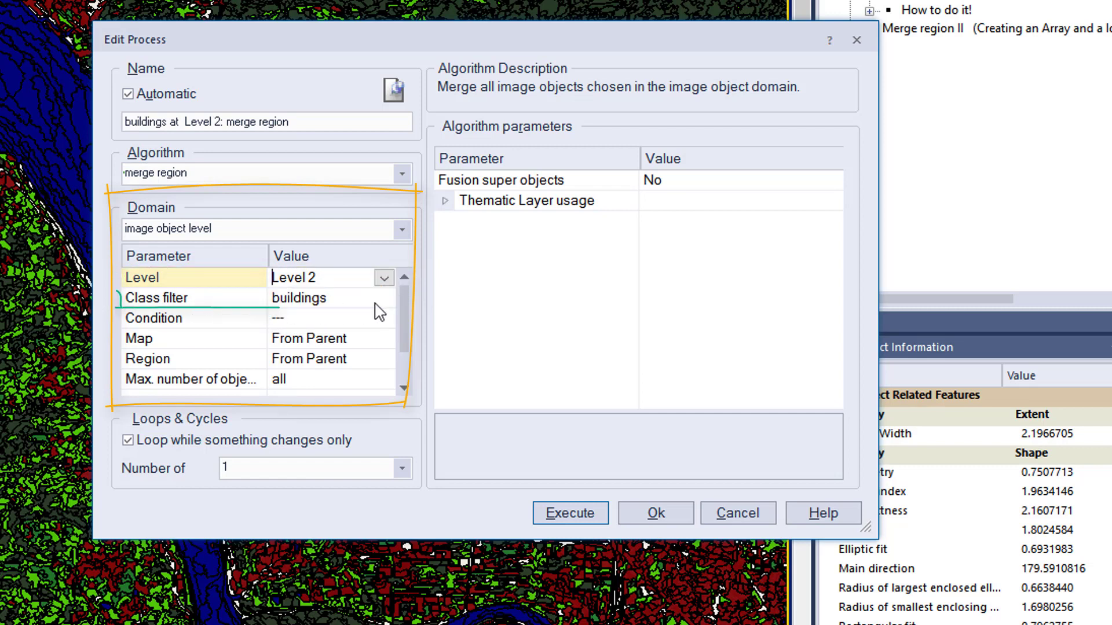
{"action": "left_click", "coordinate": [319, 298]}
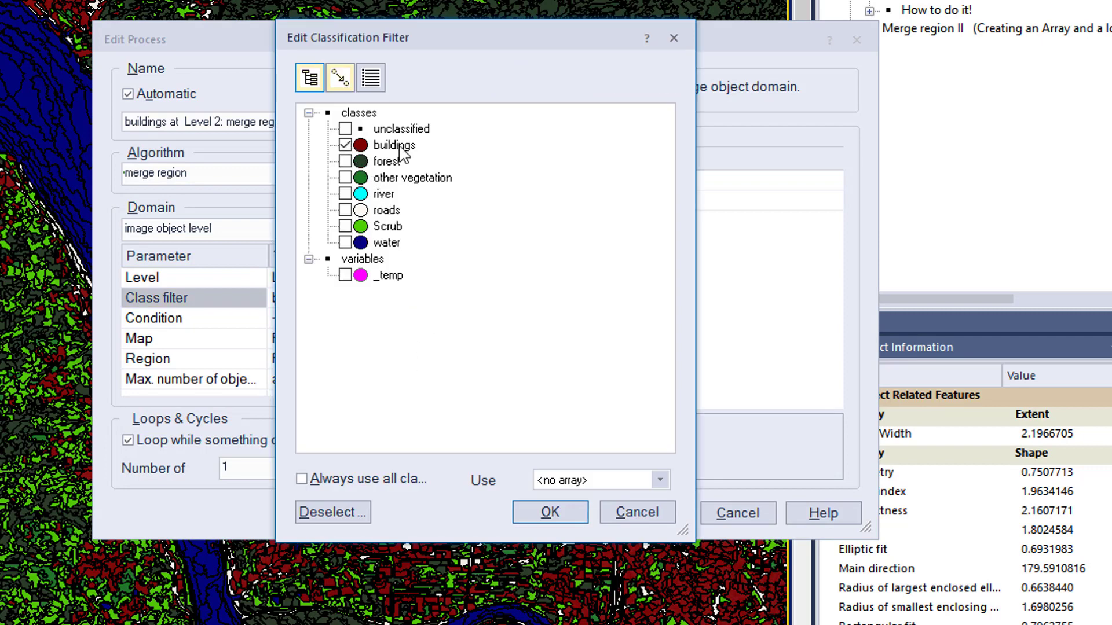
{"action": "left_click", "coordinate": [548, 511]}
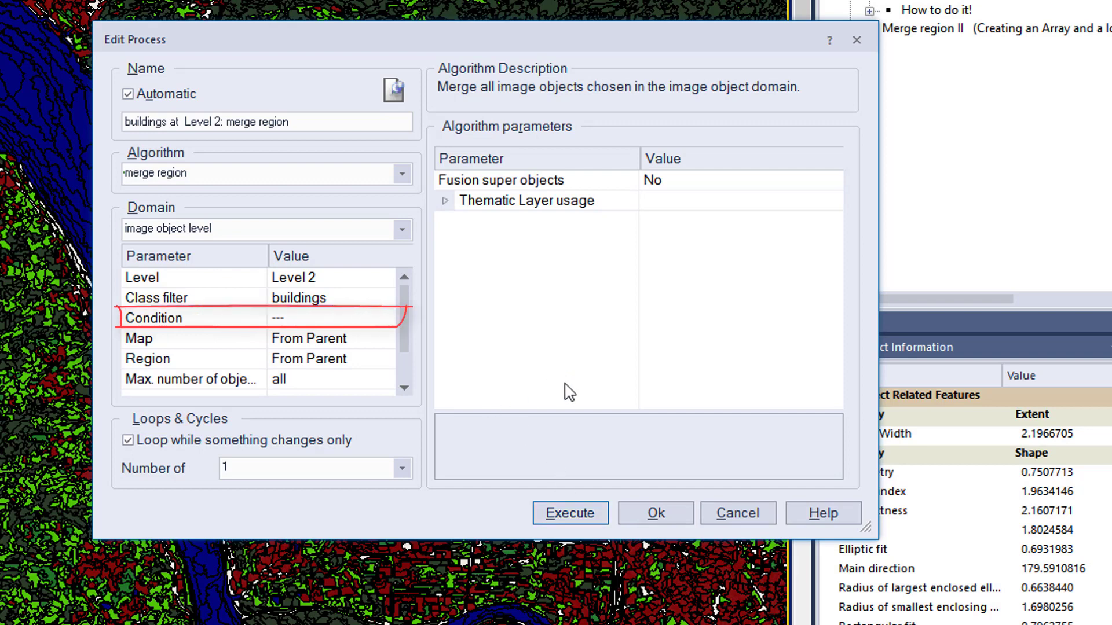
{"action": "mouse_move", "coordinate": [569, 513]}
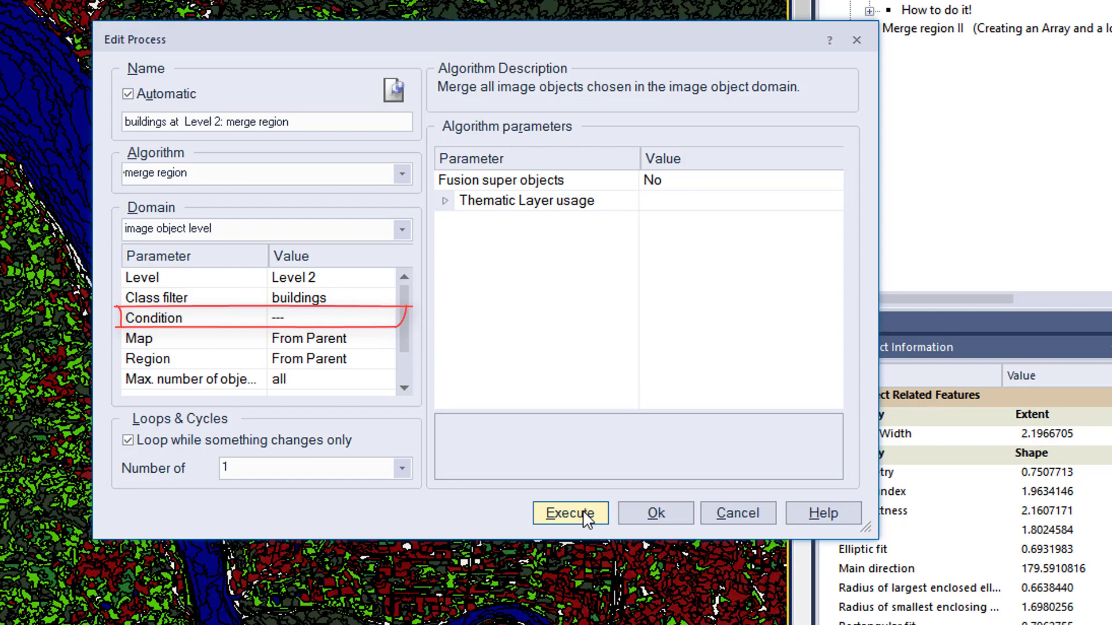
{"action": "left_click", "coordinate": [569, 513]}
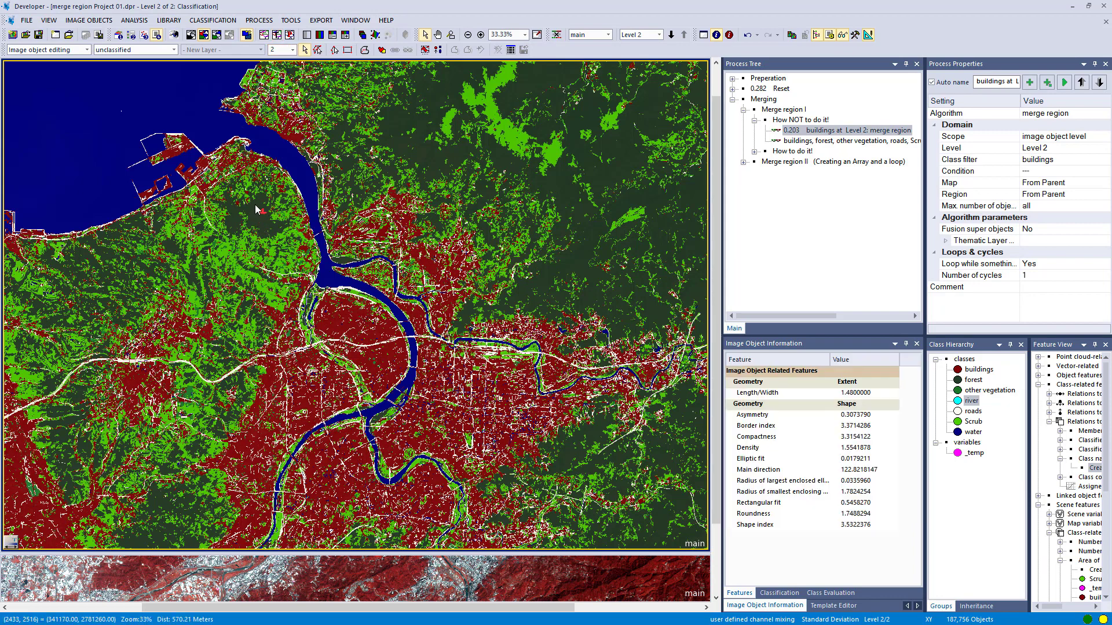
Add river so all classes are filtered and run the merge, collapsing the scene into one object.
{"action": "left_click", "coordinate": [361, 326]}
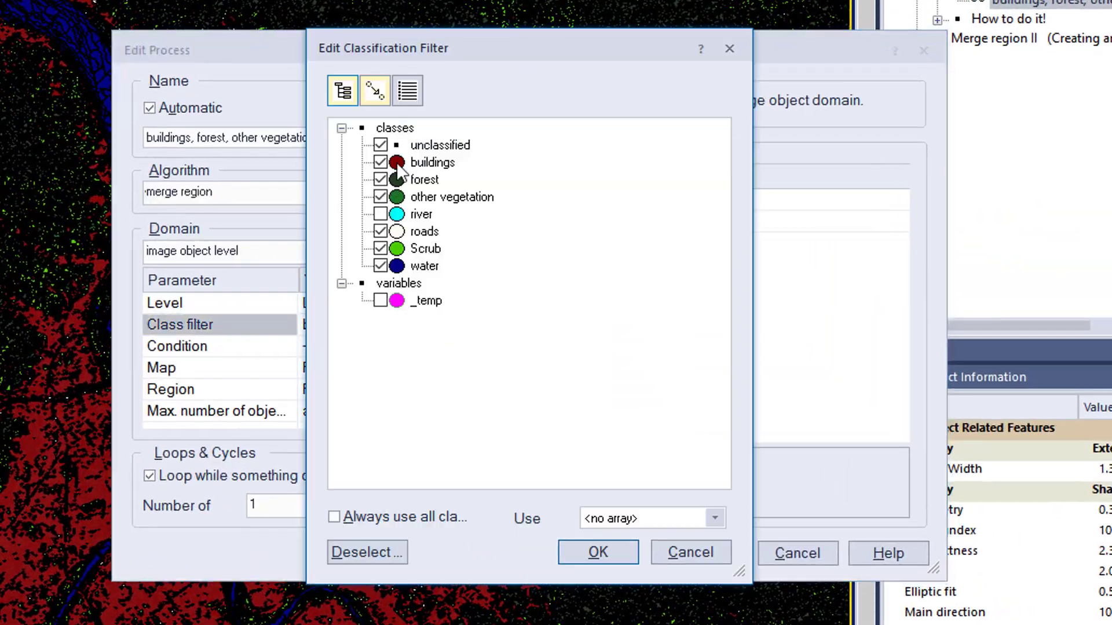
{"action": "left_click", "coordinate": [381, 214]}
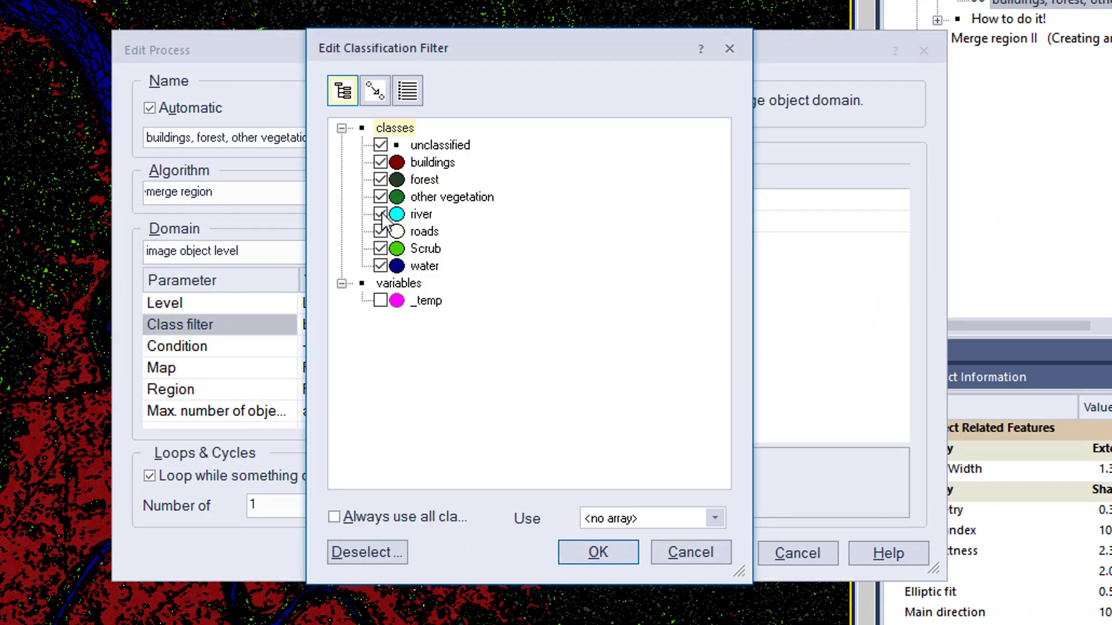
{"action": "left_click", "coordinate": [381, 215]}
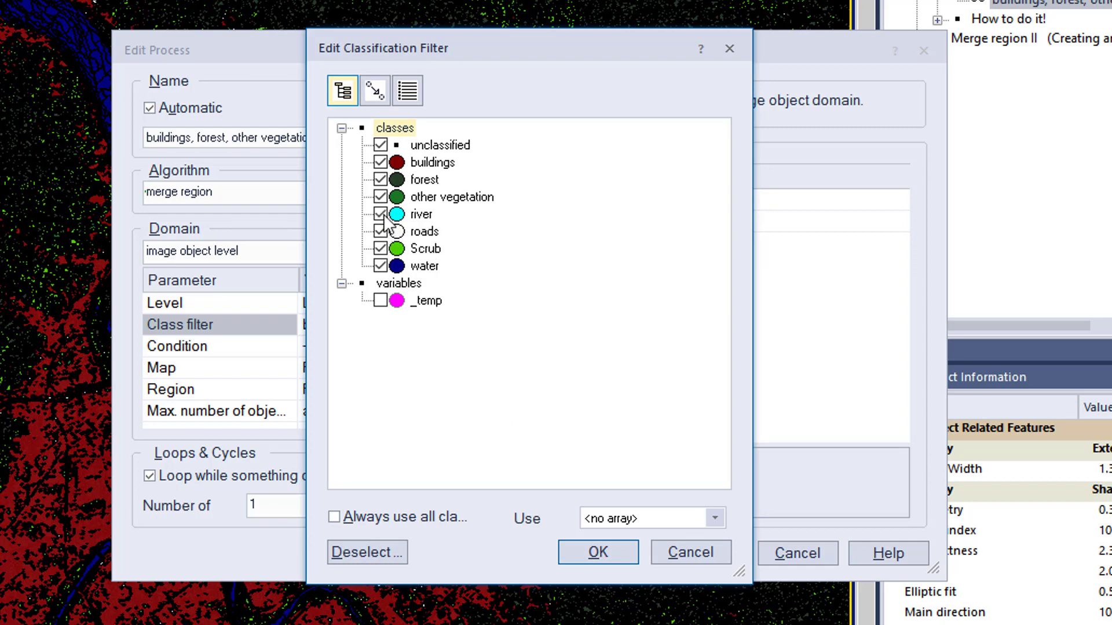
{"action": "left_click", "coordinate": [598, 552]}
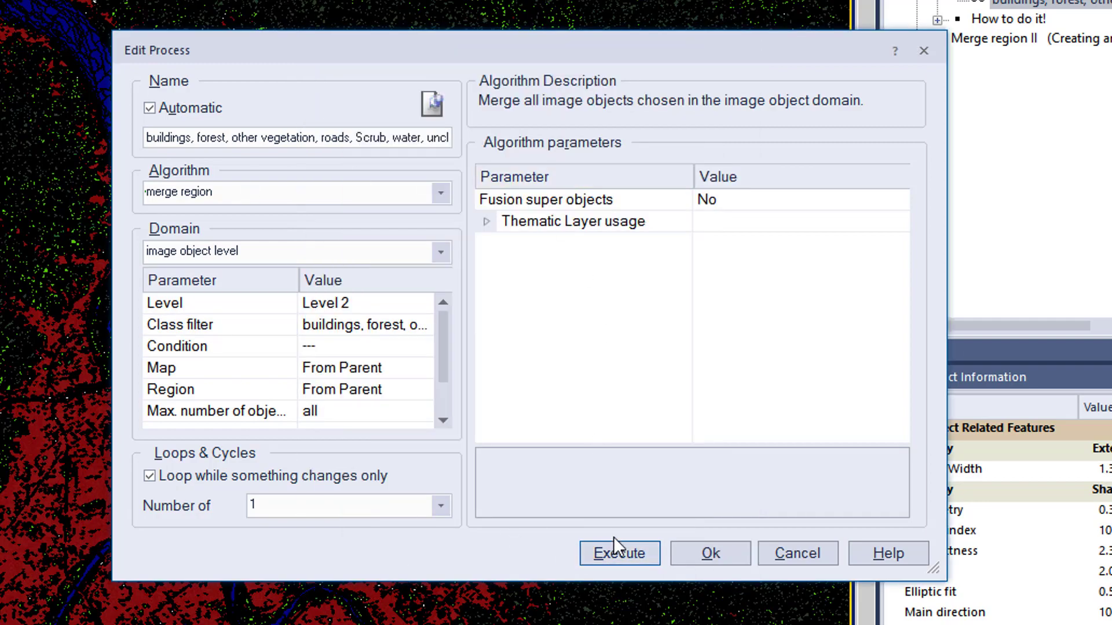
{"action": "left_click", "coordinate": [619, 553]}
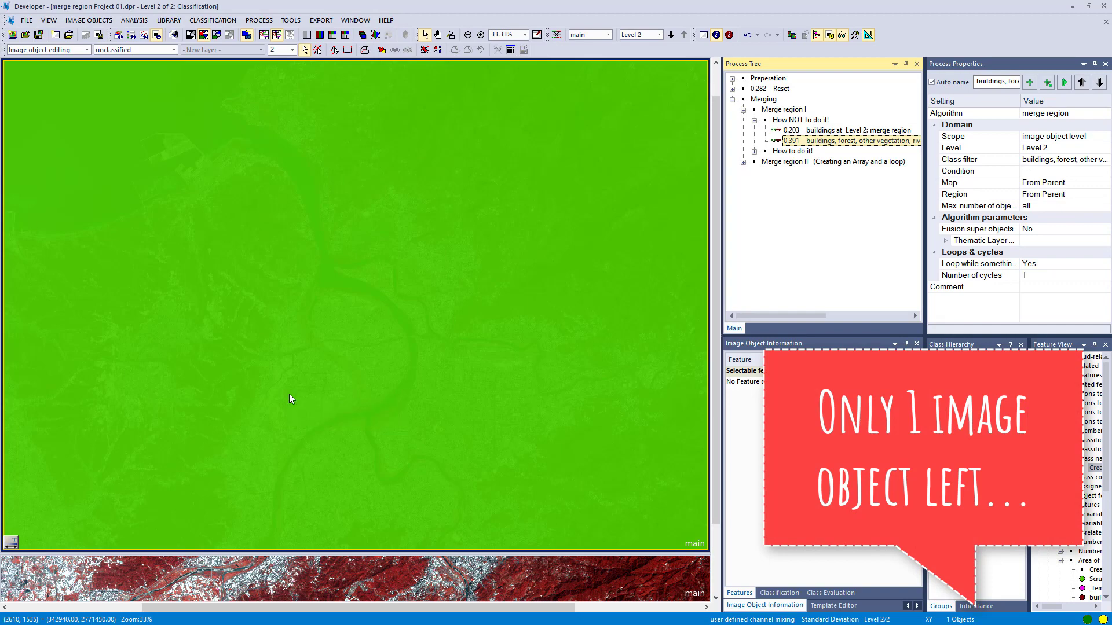
{"action": "mouse_move", "coordinate": [751, 106]}
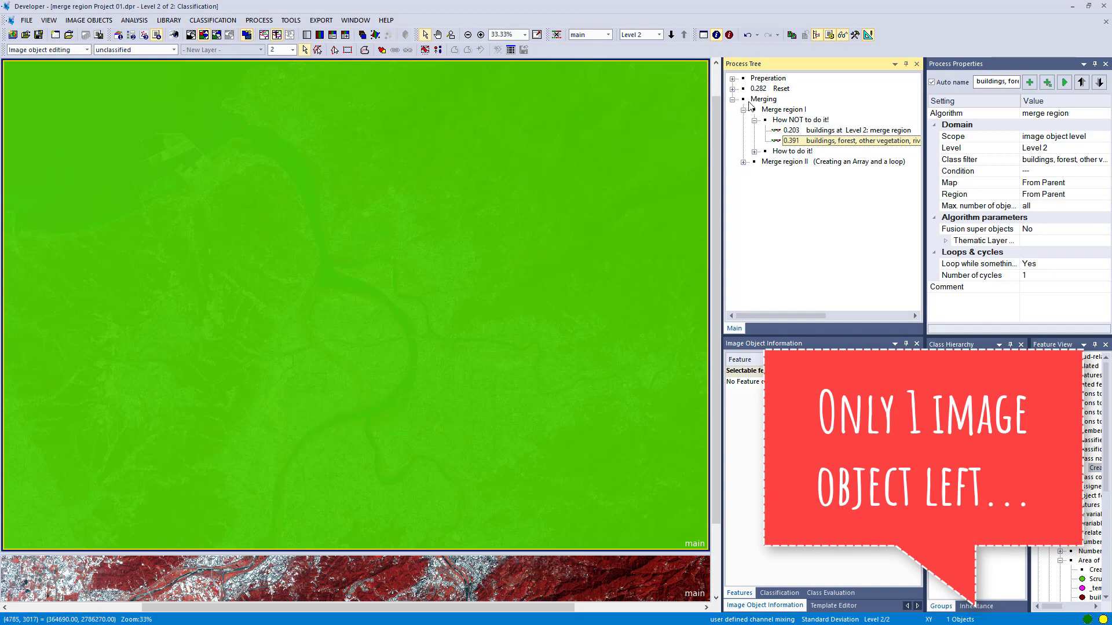
Execute the Reset process to restore the original classified objects.
{"action": "right_click", "coordinate": [768, 88]}
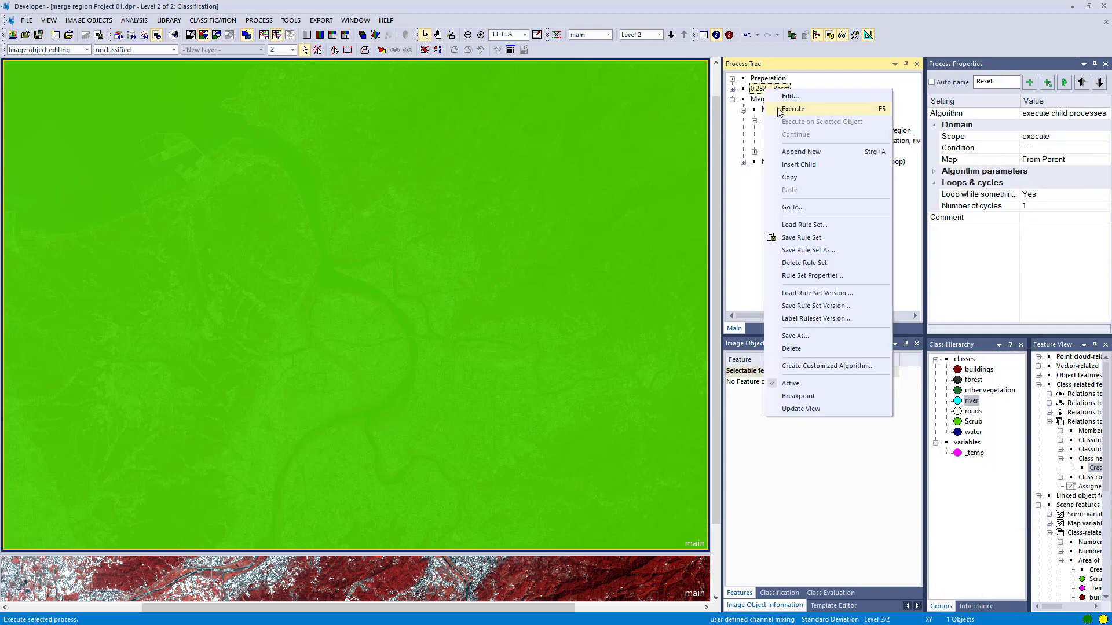
{"action": "left_click", "coordinate": [793, 109]}
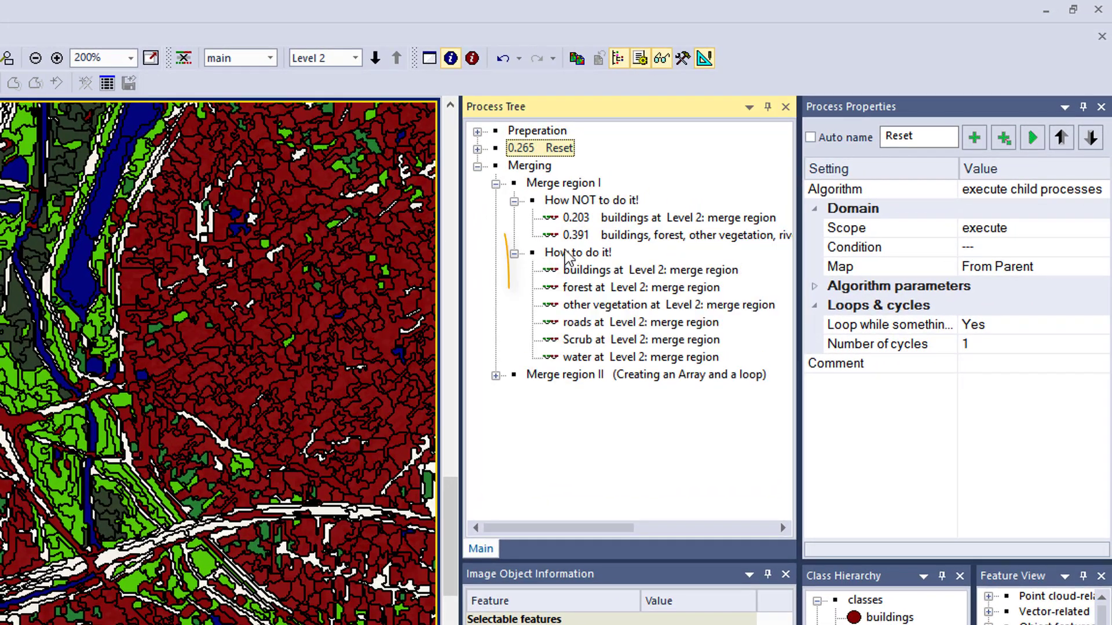
Under How to do it!, run the buildings-only merge region process on Level 2.
{"action": "left_click", "coordinate": [577, 253]}
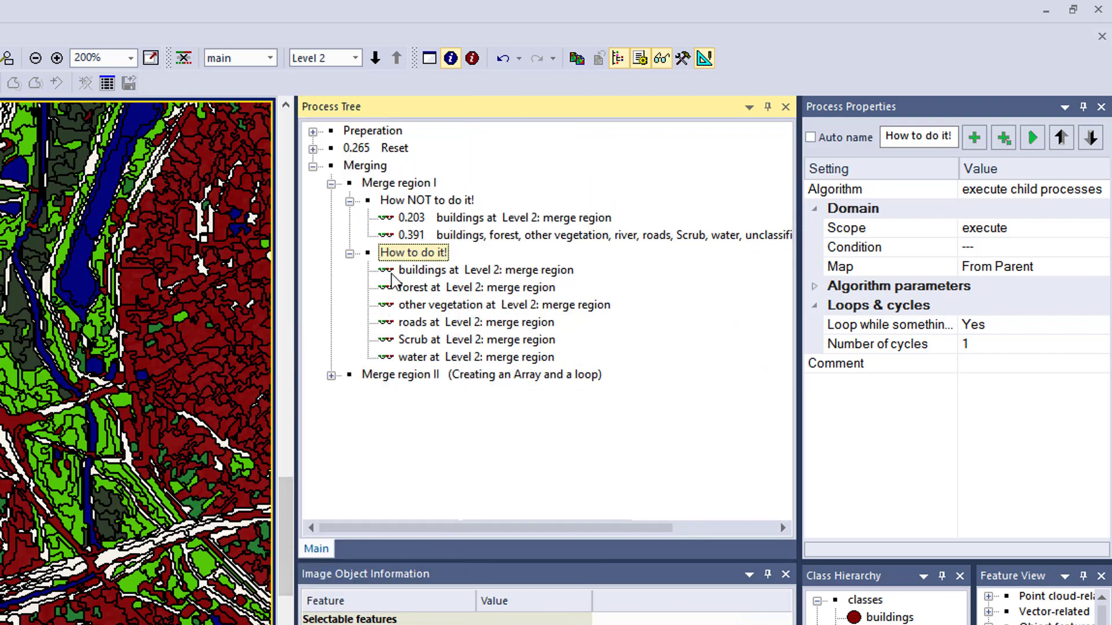
{"action": "left_click", "coordinate": [484, 270]}
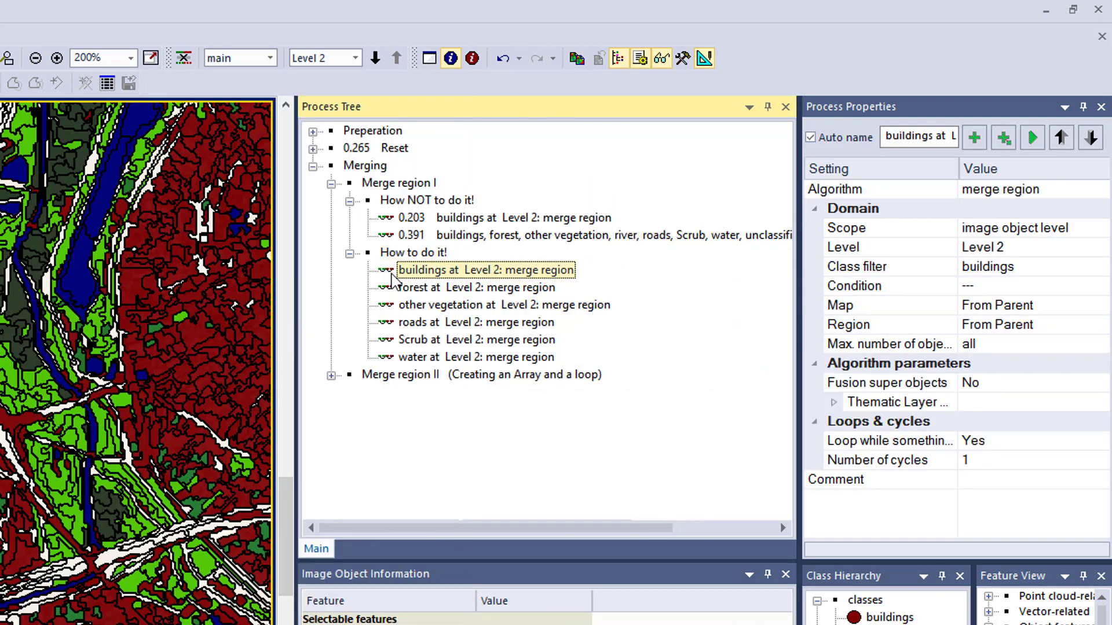
{"action": "double_click", "coordinate": [461, 287]}
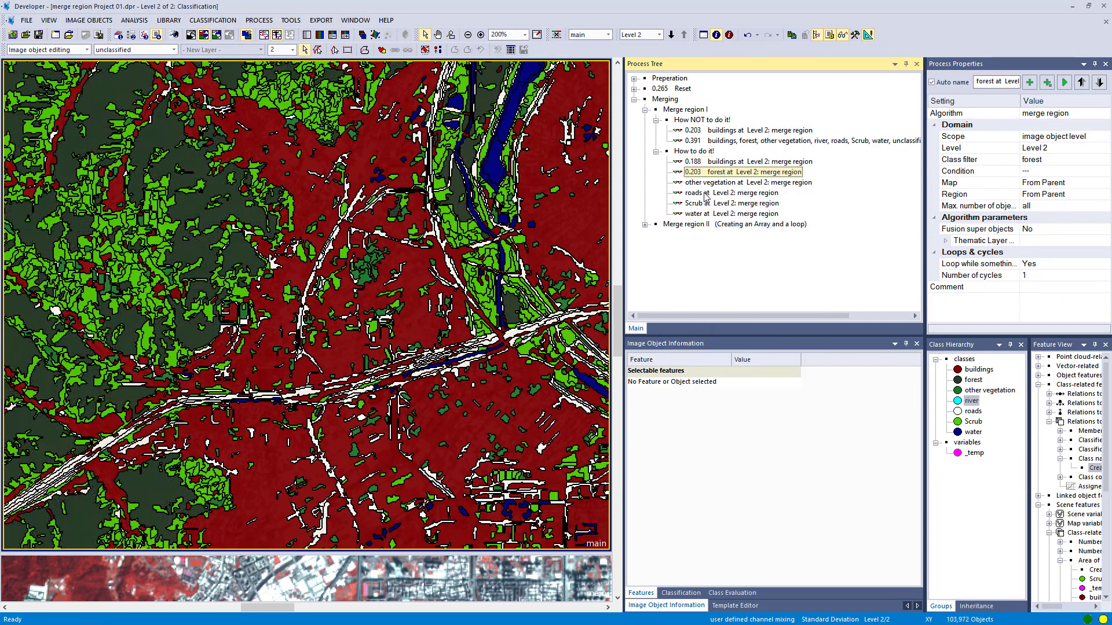
Execute the other vegetation, roads and water merge region processes one after another.
{"action": "left_click", "coordinate": [769, 181]}
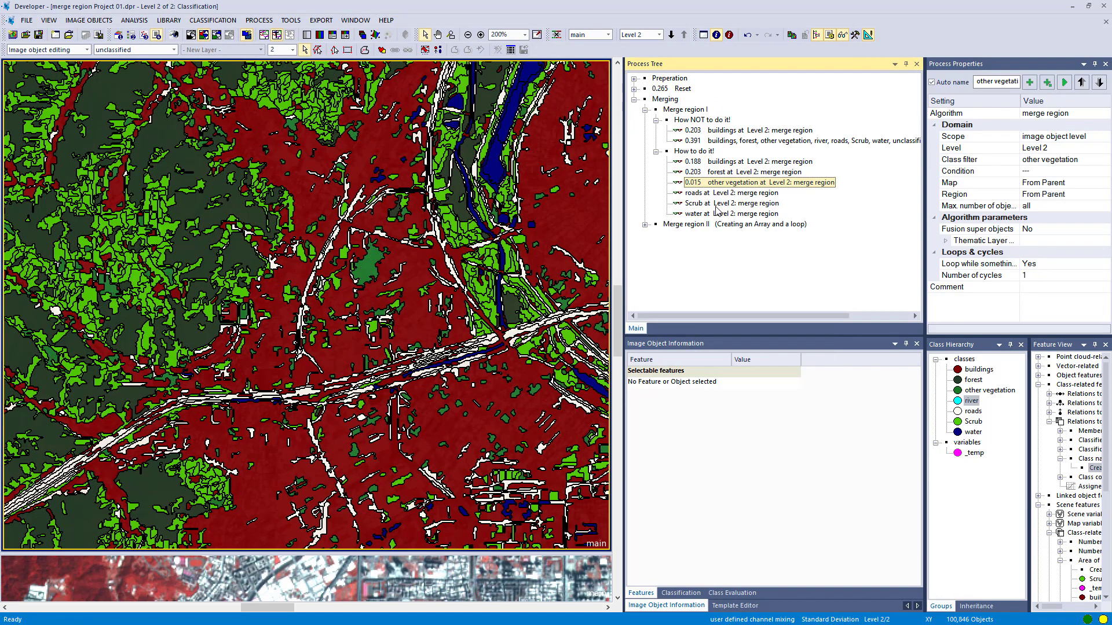
{"action": "right_click", "coordinate": [697, 194]}
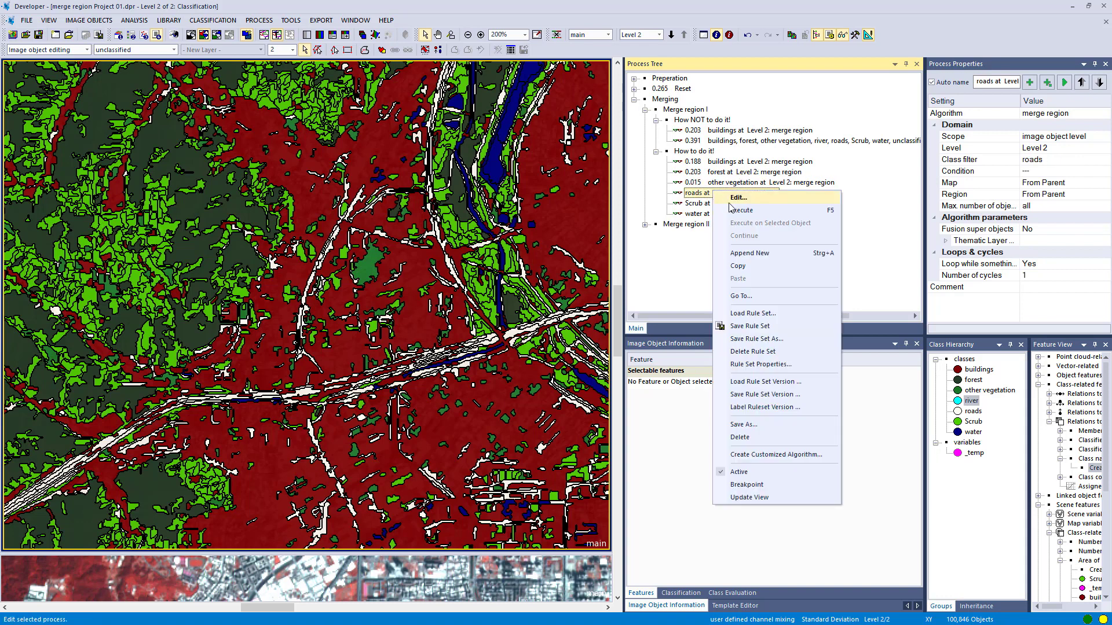
{"action": "left_click", "coordinate": [741, 209]}
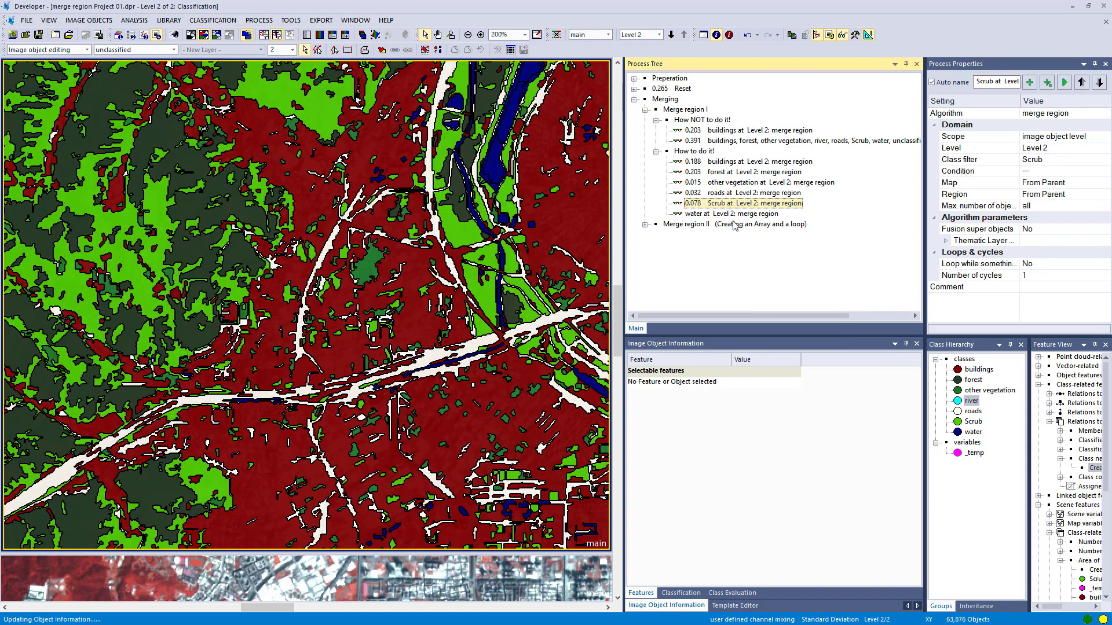
{"action": "right_click", "coordinate": [731, 213]}
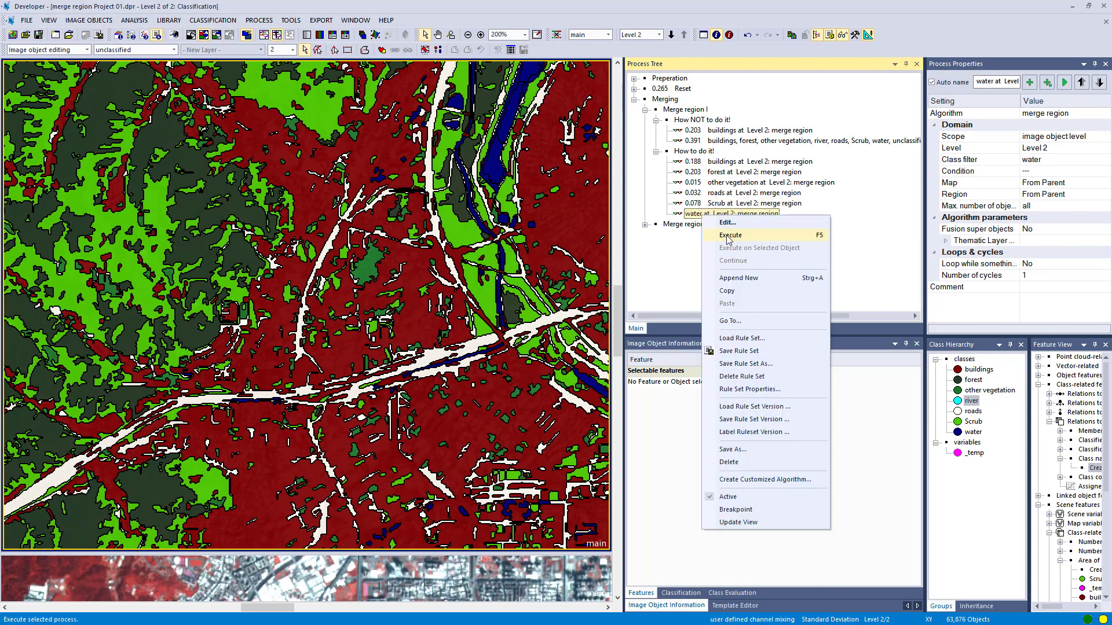
{"action": "left_click", "coordinate": [731, 235]}
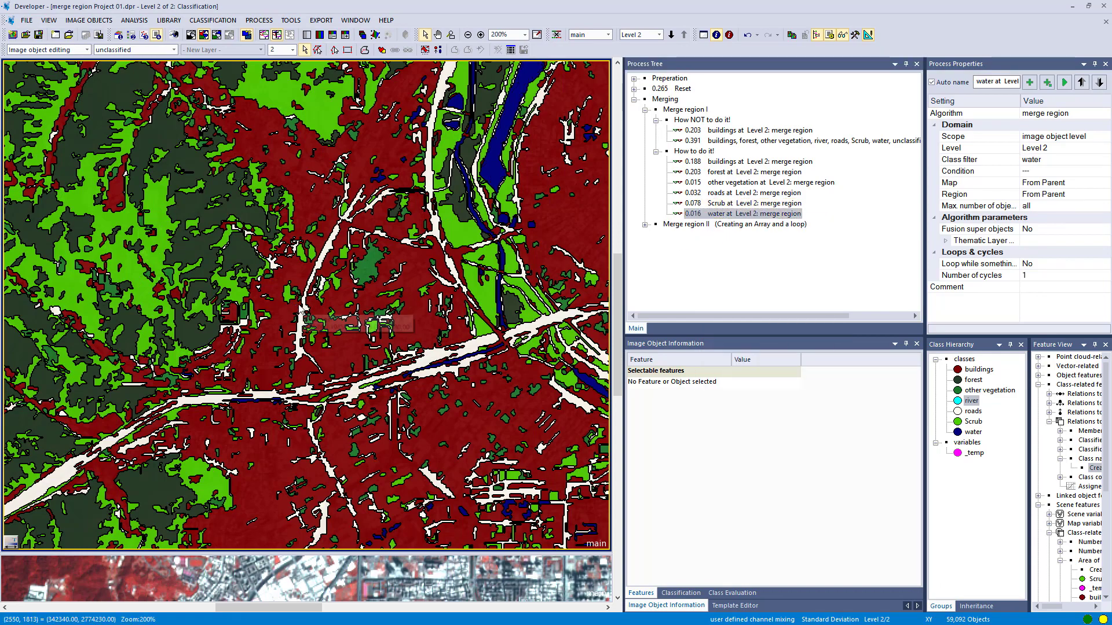
{"action": "scroll", "scroll_direction": "down", "scroll_amount": 3}
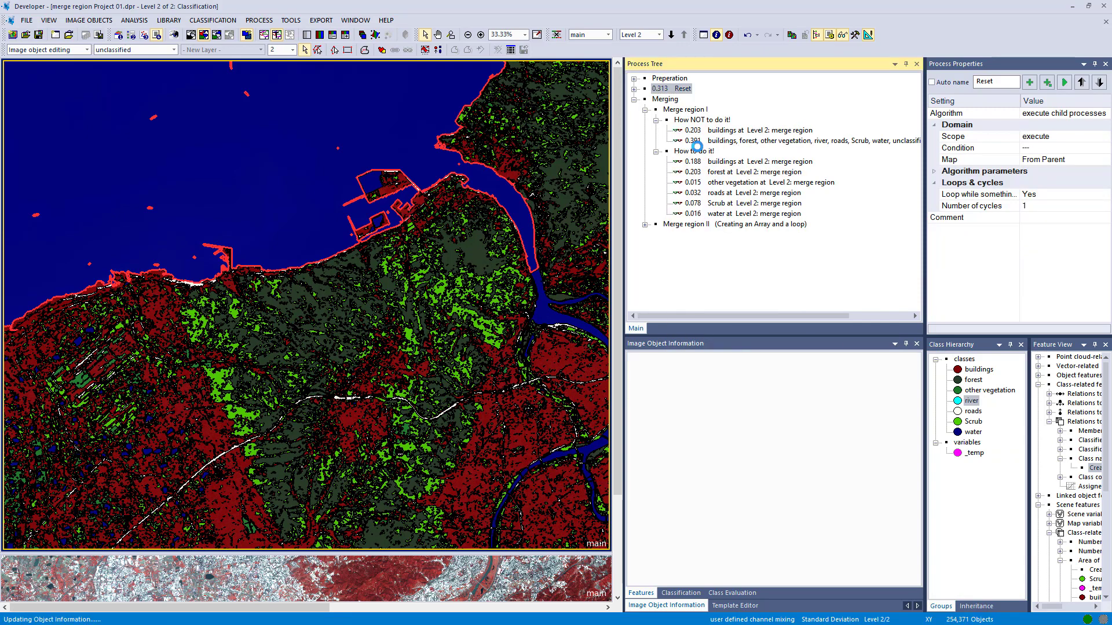
Execute the How to do it! parent process so every per-class merge runs in one go.
{"action": "left_click", "coordinate": [693, 150]}
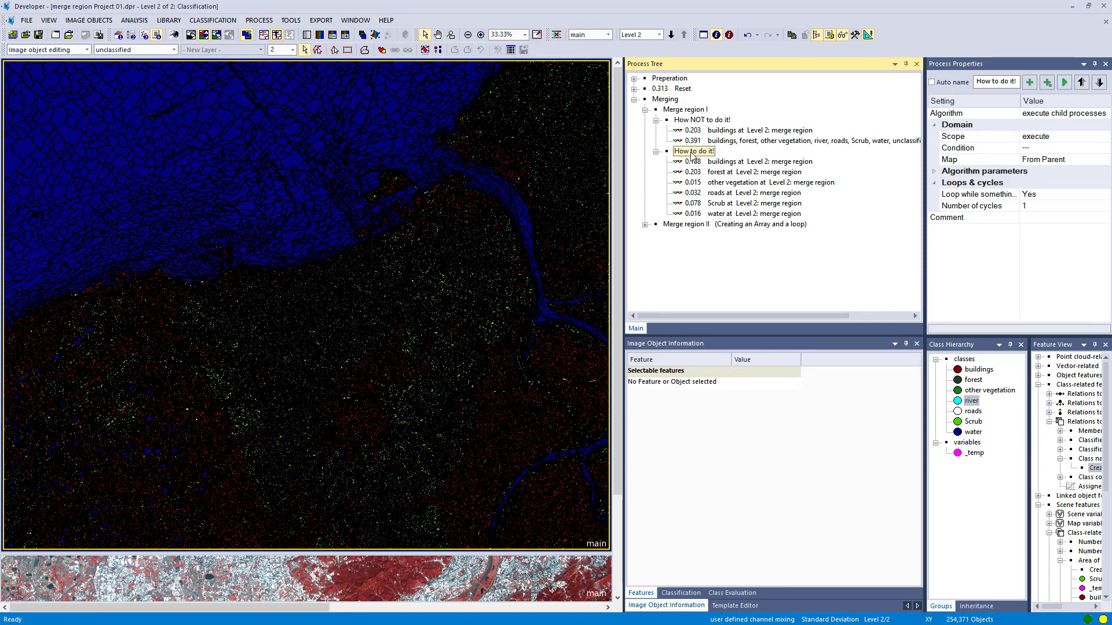
{"action": "left_click", "coordinate": [692, 151]}
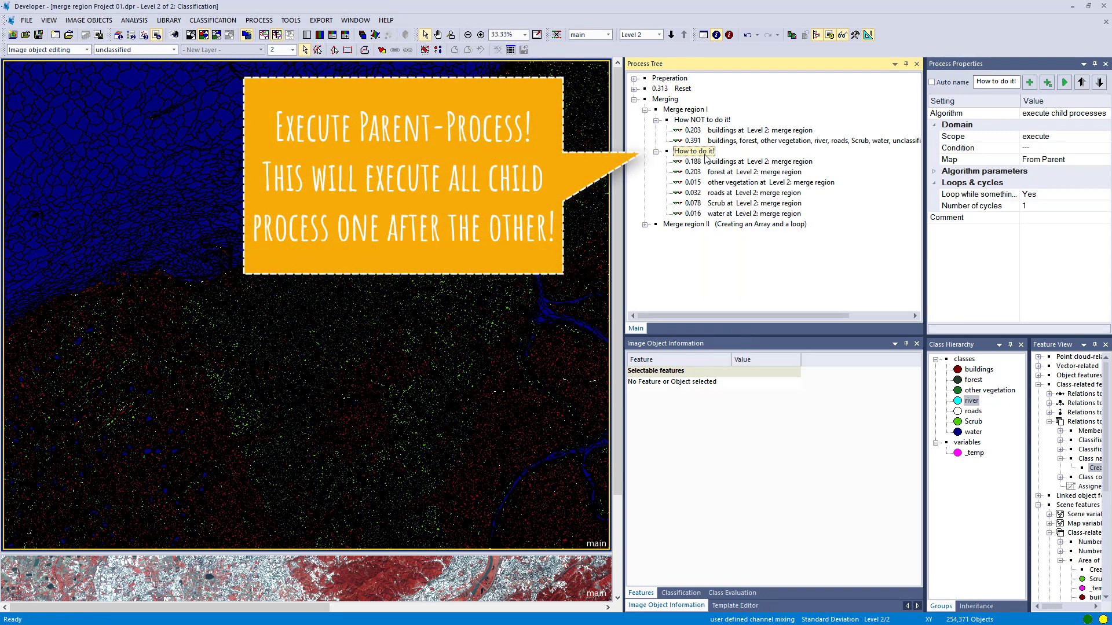
{"action": "right_click", "coordinate": [692, 151]}
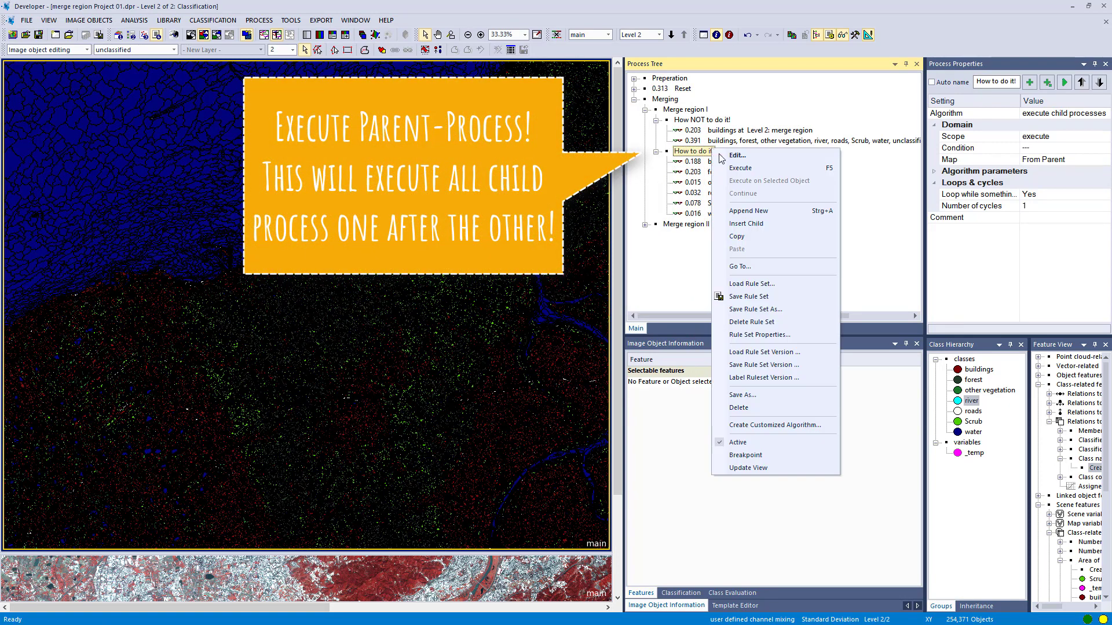
{"action": "left_click", "coordinate": [740, 168]}
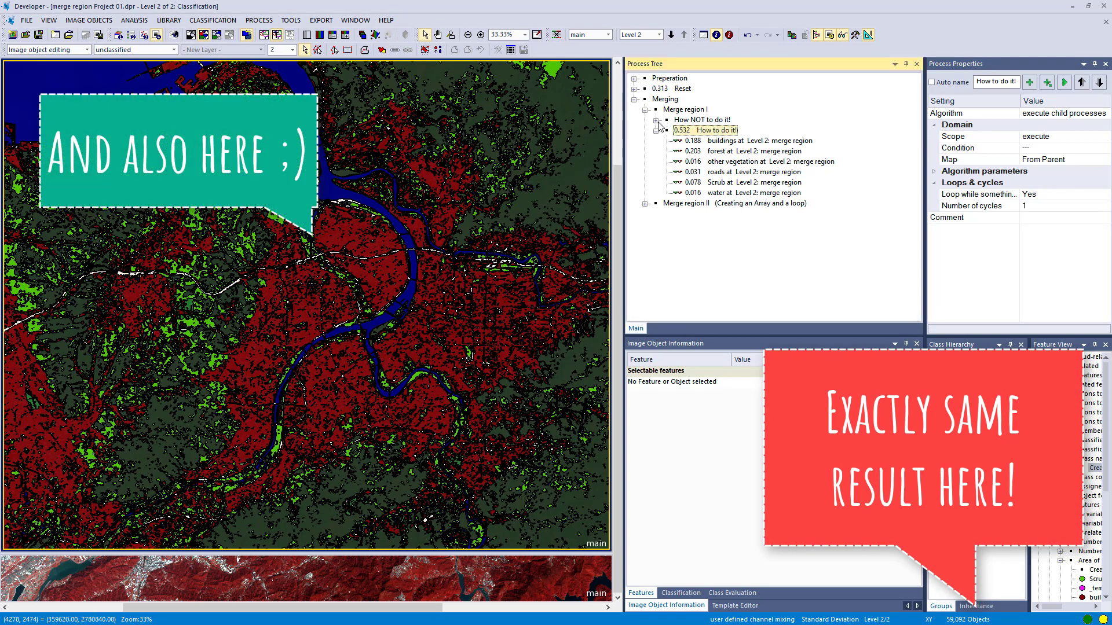
{"action": "mouse_move", "coordinate": [659, 131]}
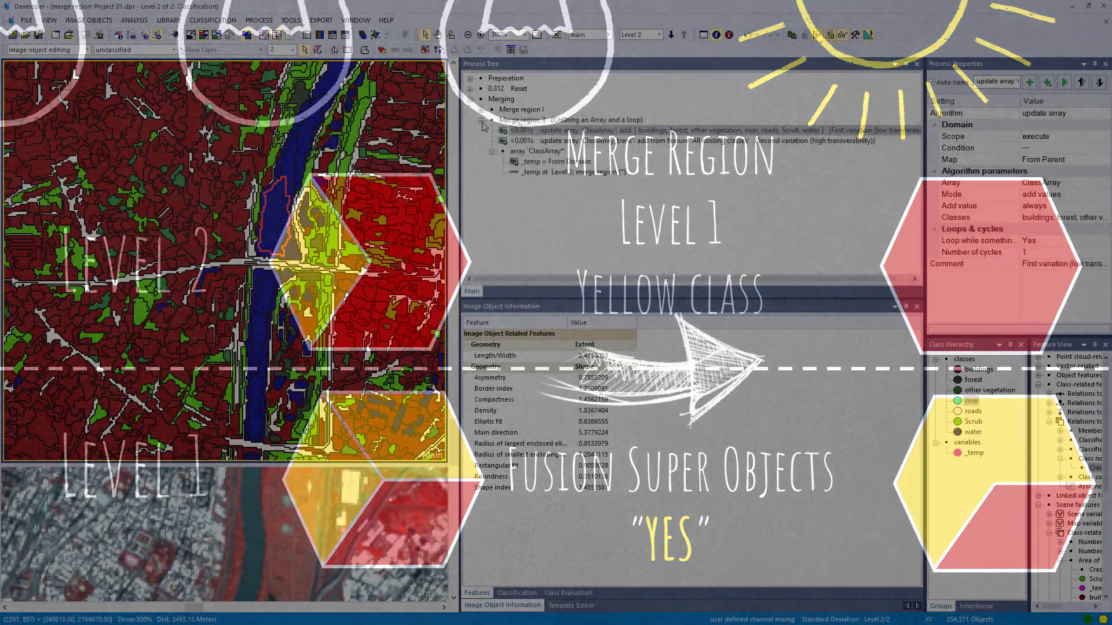
Expand Merge region II and edit the update array 'ClassArray' process.
{"action": "left_click", "coordinate": [521, 119]}
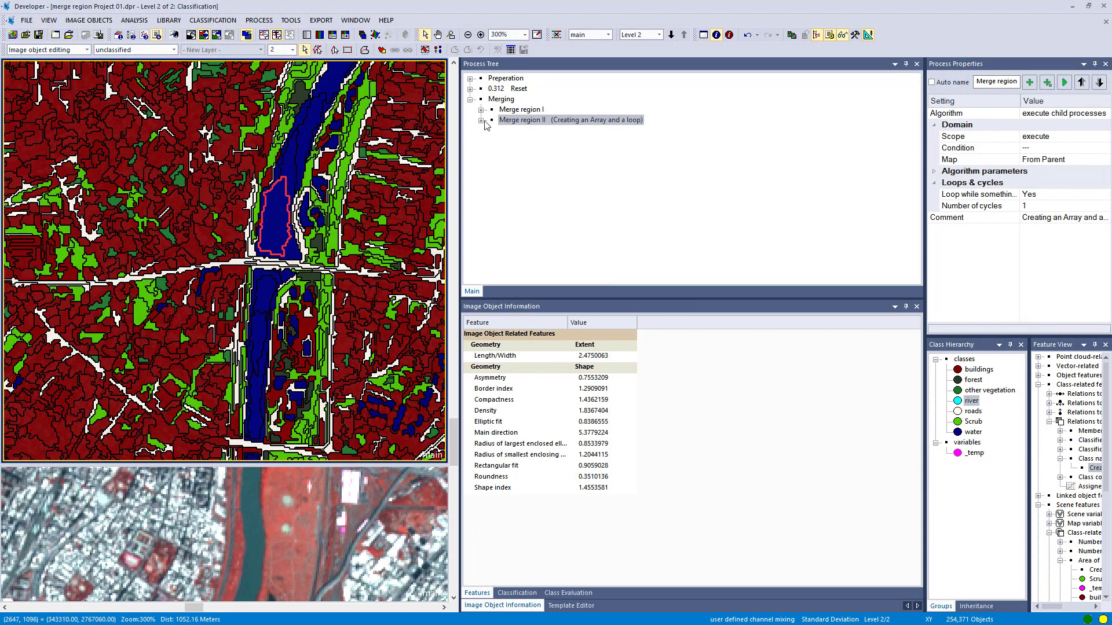
{"action": "left_click", "coordinate": [484, 120]}
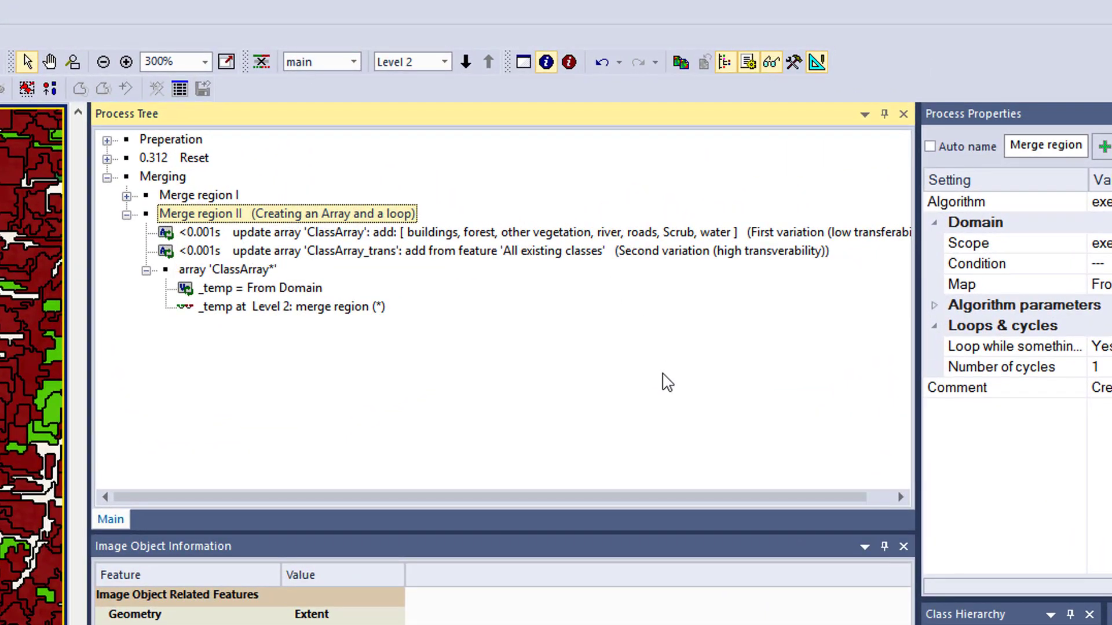
{"action": "left_click", "coordinate": [227, 270]}
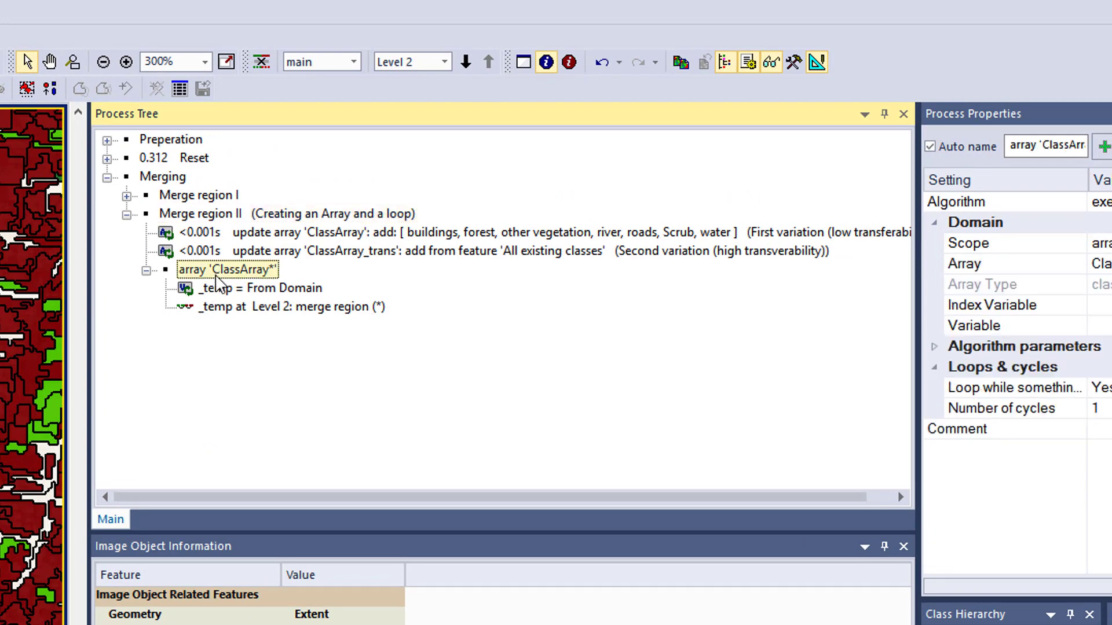
{"action": "mouse_move", "coordinate": [268, 287]}
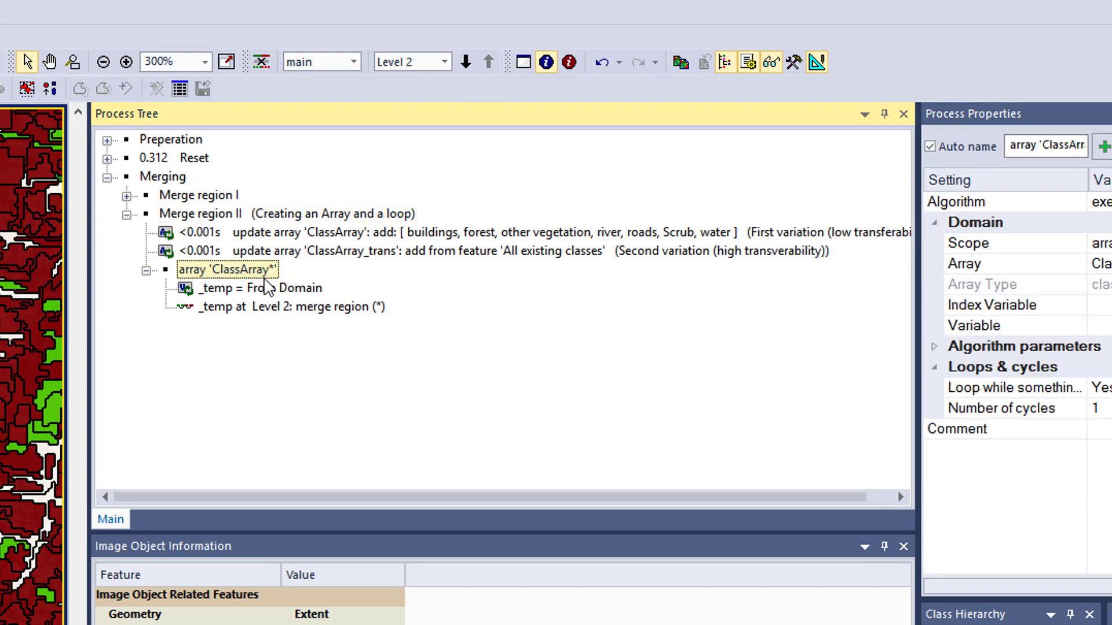
{"action": "left_click", "coordinate": [290, 307]}
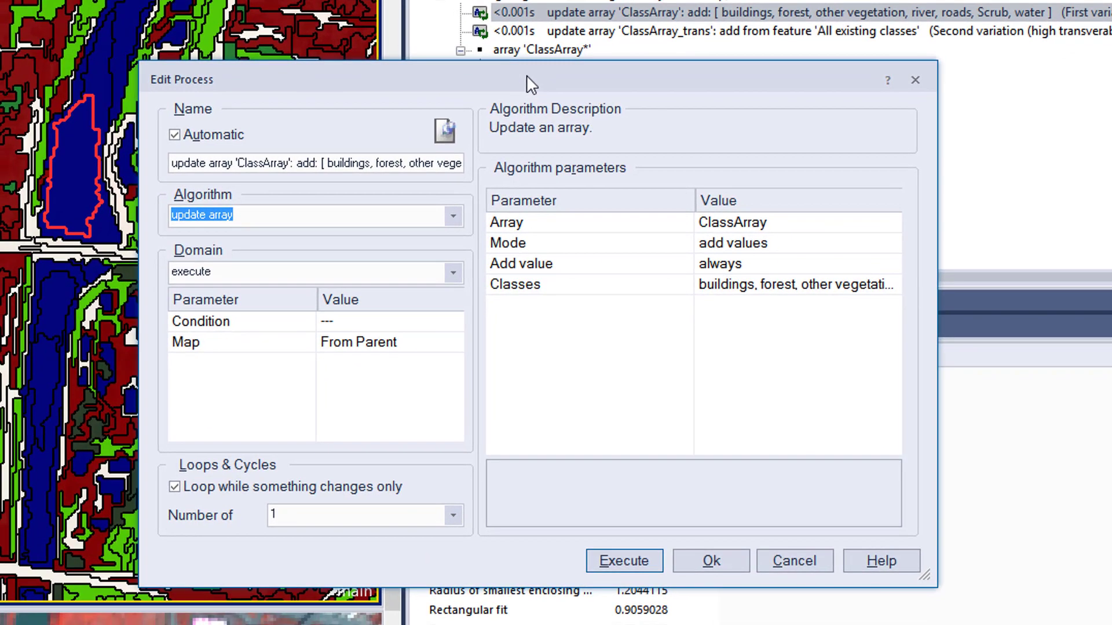
Keep 'add values' as the mode, review the seven classes feeding ClassArray and leave them unchanged.
{"action": "left_click_drag", "start_coordinate": [531, 80], "coordinate": [444, 66]}
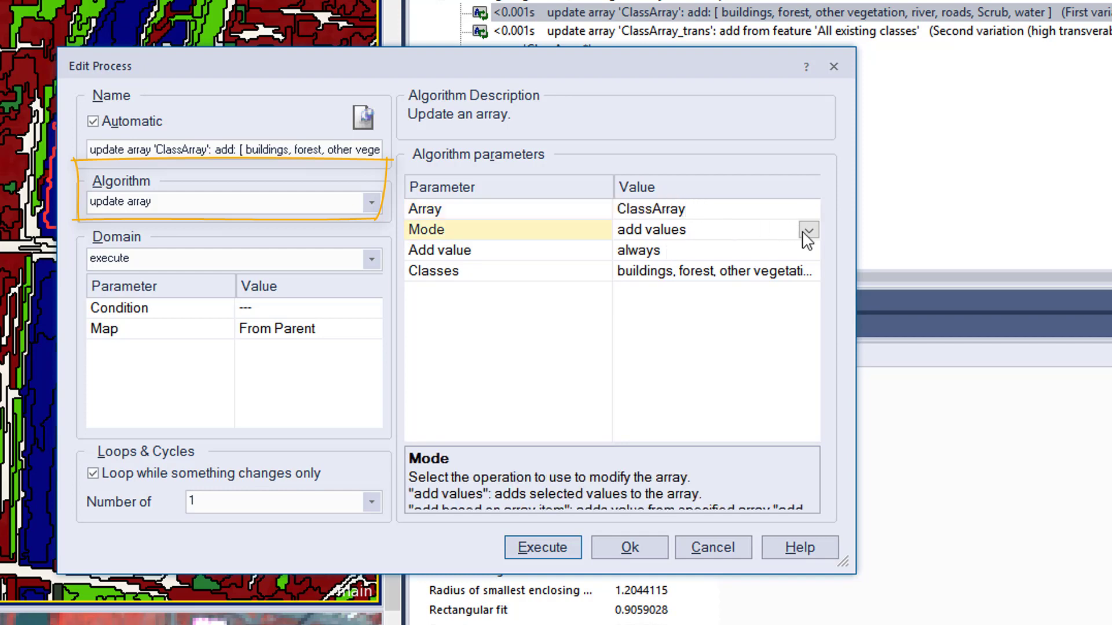
{"action": "left_click", "coordinate": [807, 230]}
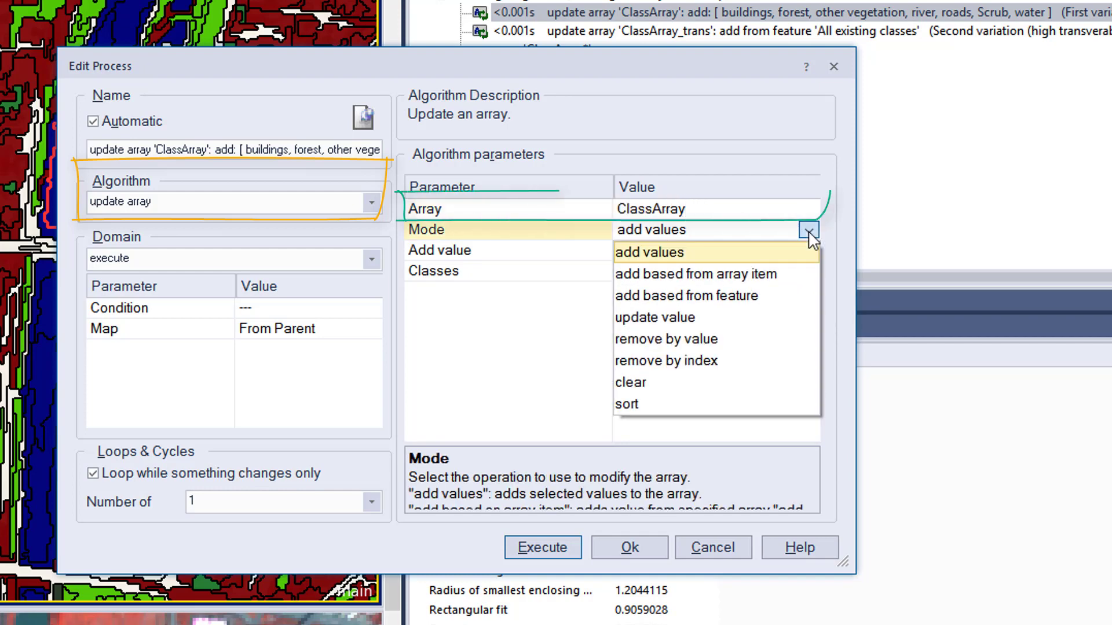
{"action": "left_click", "coordinate": [650, 251]}
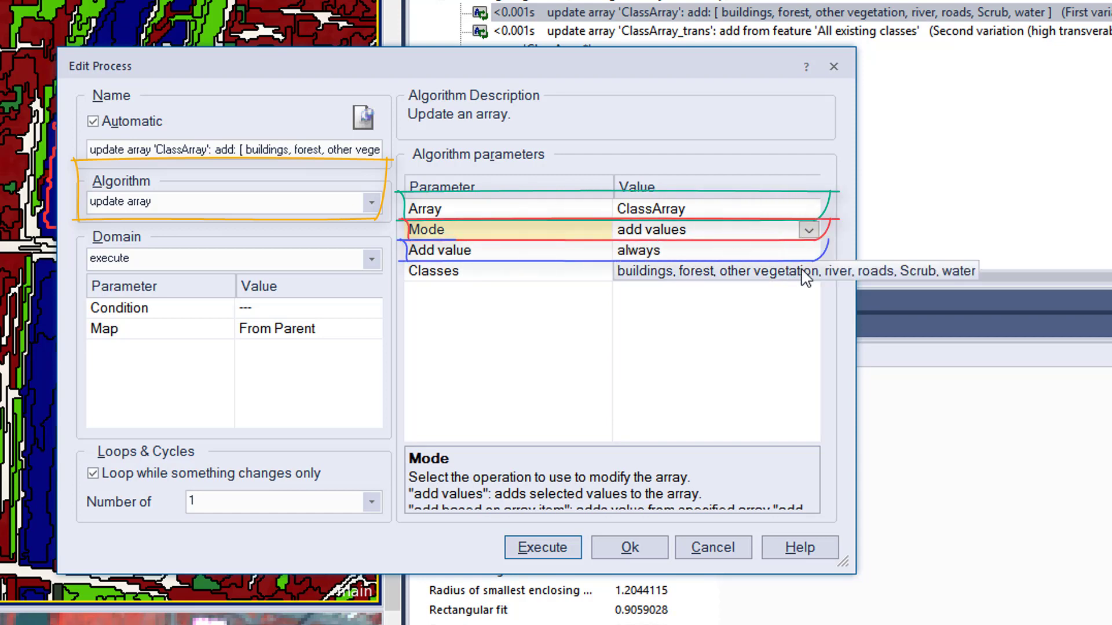
{"action": "left_click", "coordinate": [807, 271]}
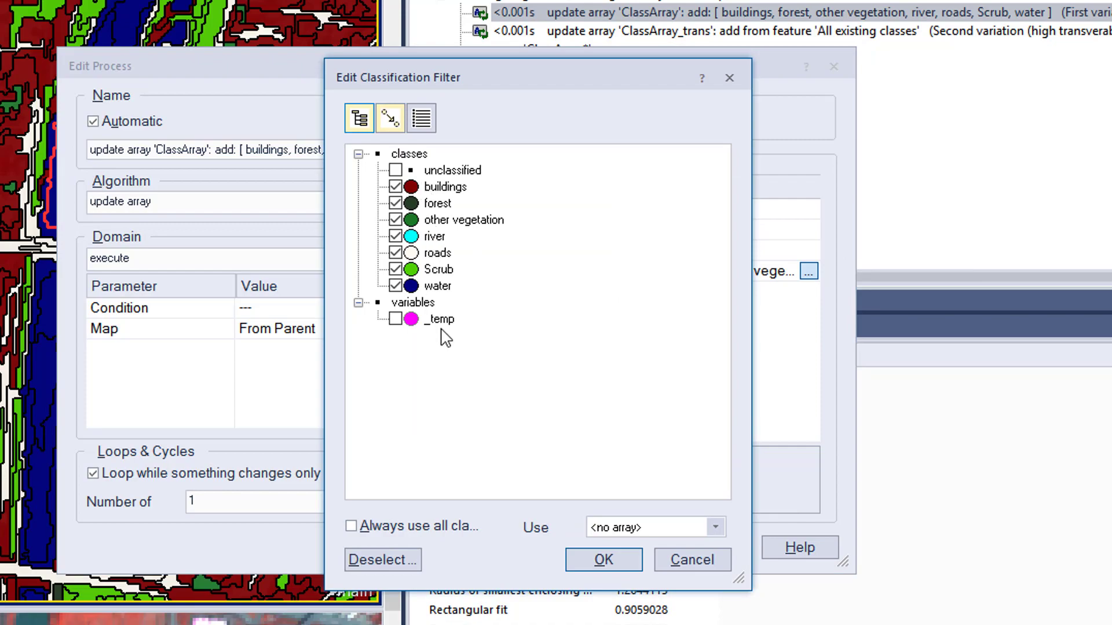
{"action": "left_click", "coordinate": [602, 559]}
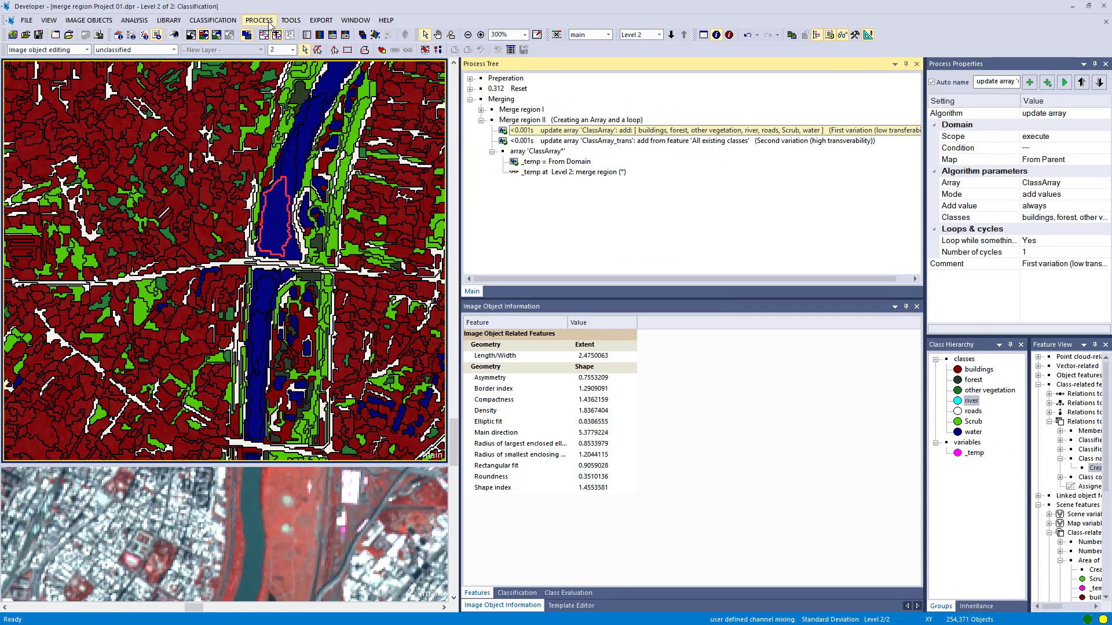
Show Manage Arrays listing ClassArray with seven classes and an empty ClassArray_trans.
{"action": "left_click", "coordinate": [258, 19]}
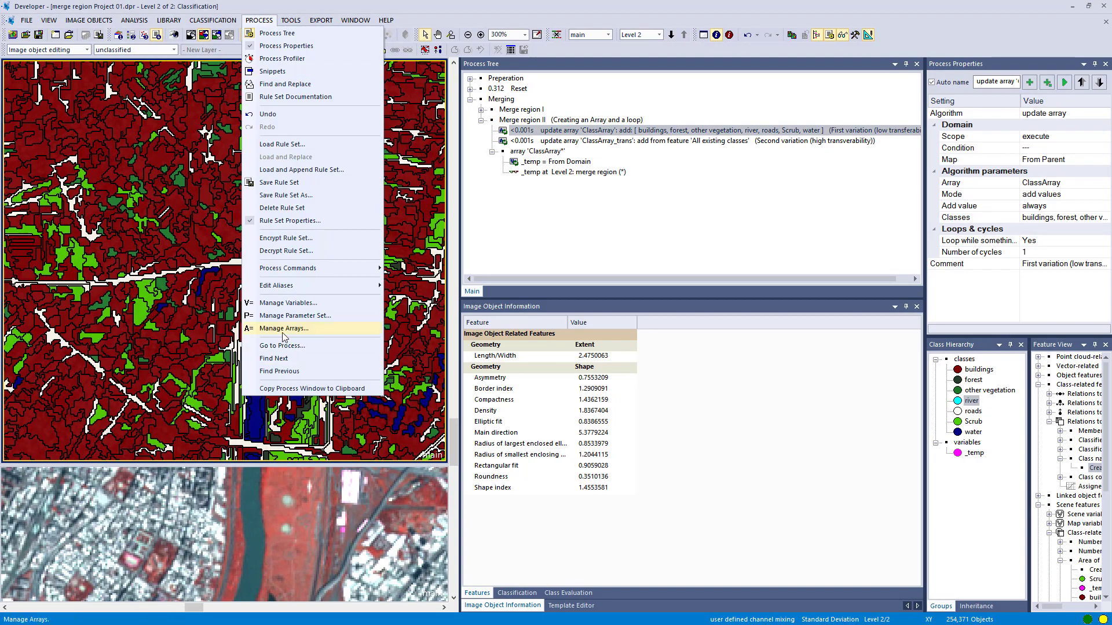
{"action": "left_click", "coordinate": [285, 327]}
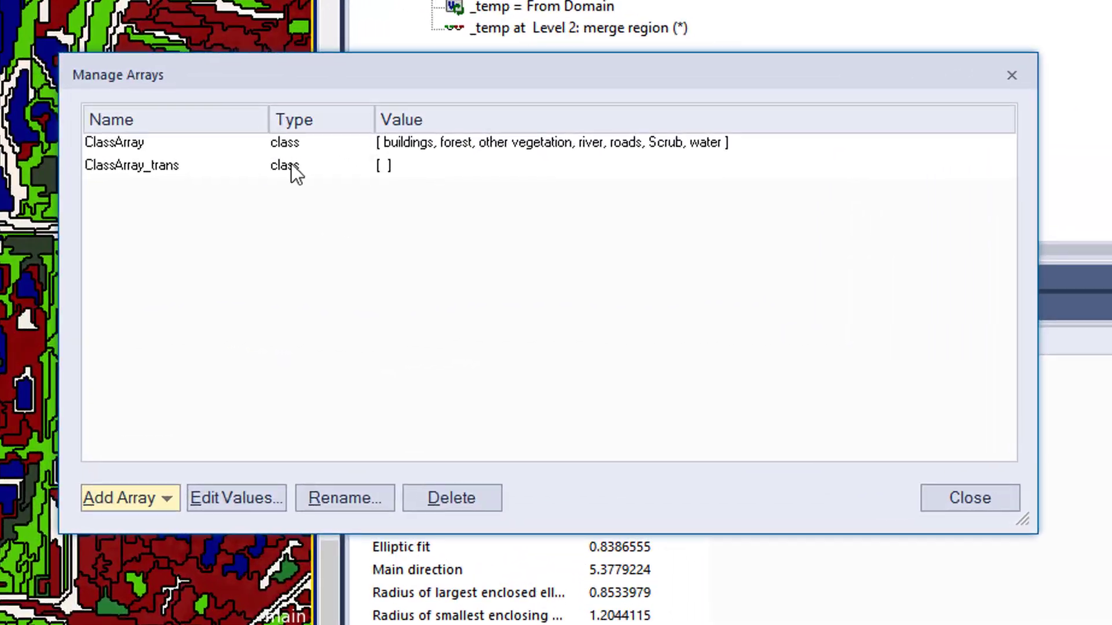
{"action": "mouse_move", "coordinate": [387, 160]}
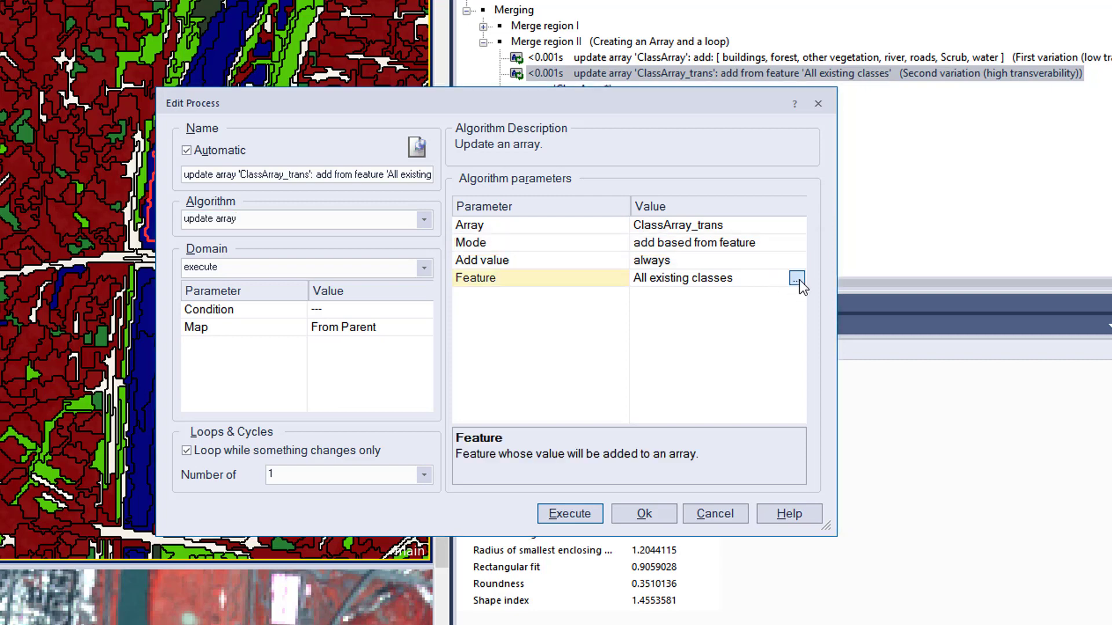
Confirm All existing classes as the feature filling ClassArray_trans and keep the update as is.
{"action": "left_click", "coordinate": [796, 278]}
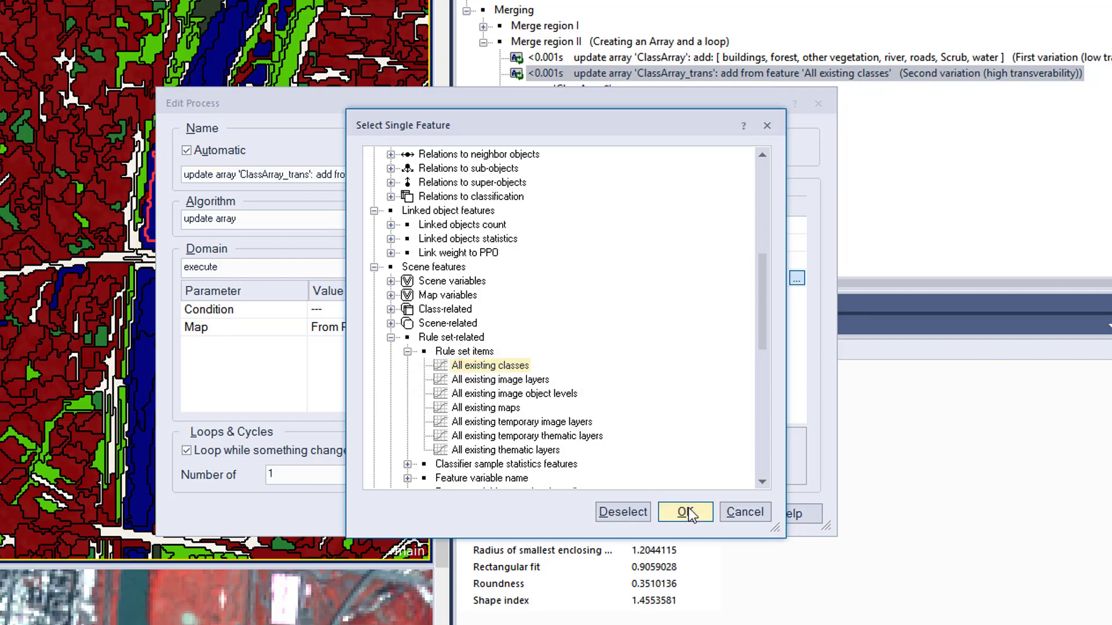
{"action": "left_click", "coordinate": [682, 512]}
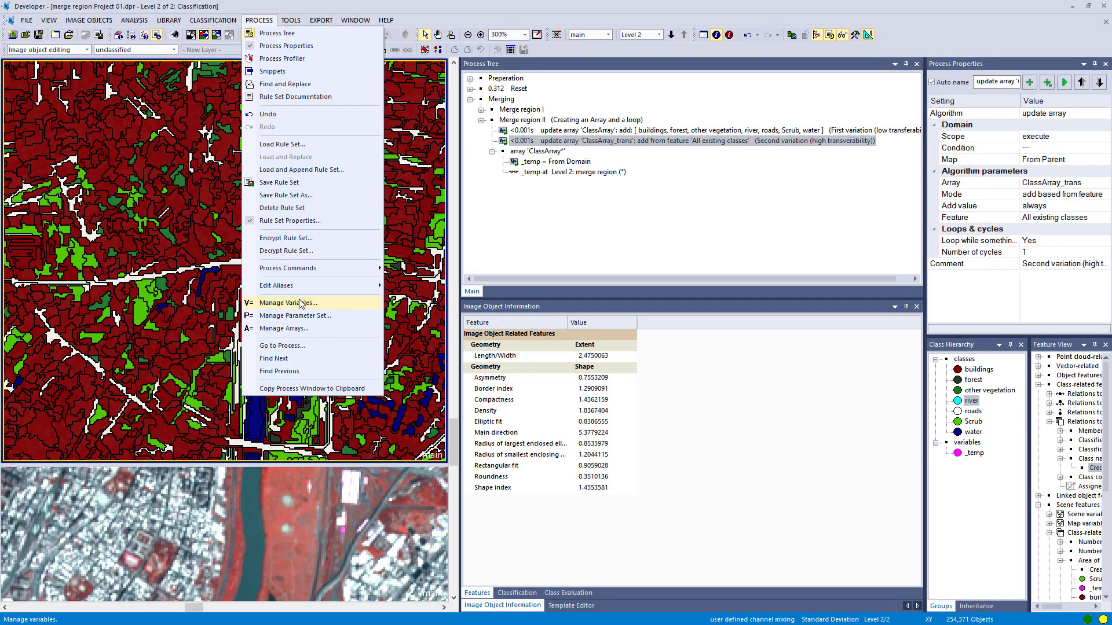
Review the seven classes held by ClassArray and ClassArray_trans, then leave the array manager.
{"action": "left_click", "coordinate": [284, 328]}
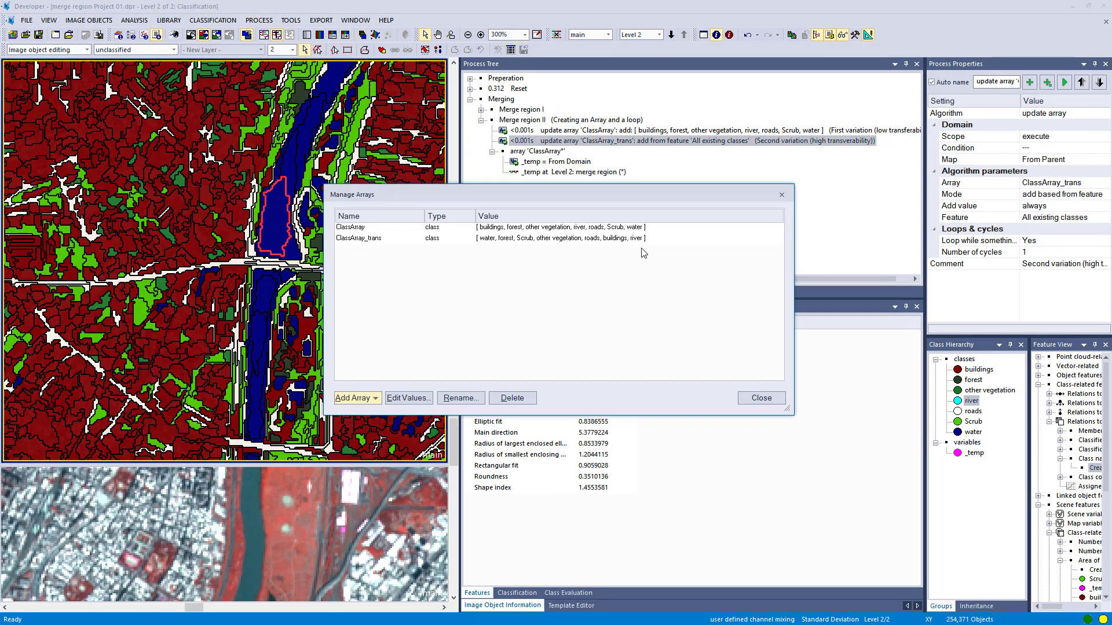
{"action": "mouse_move", "coordinate": [668, 260]}
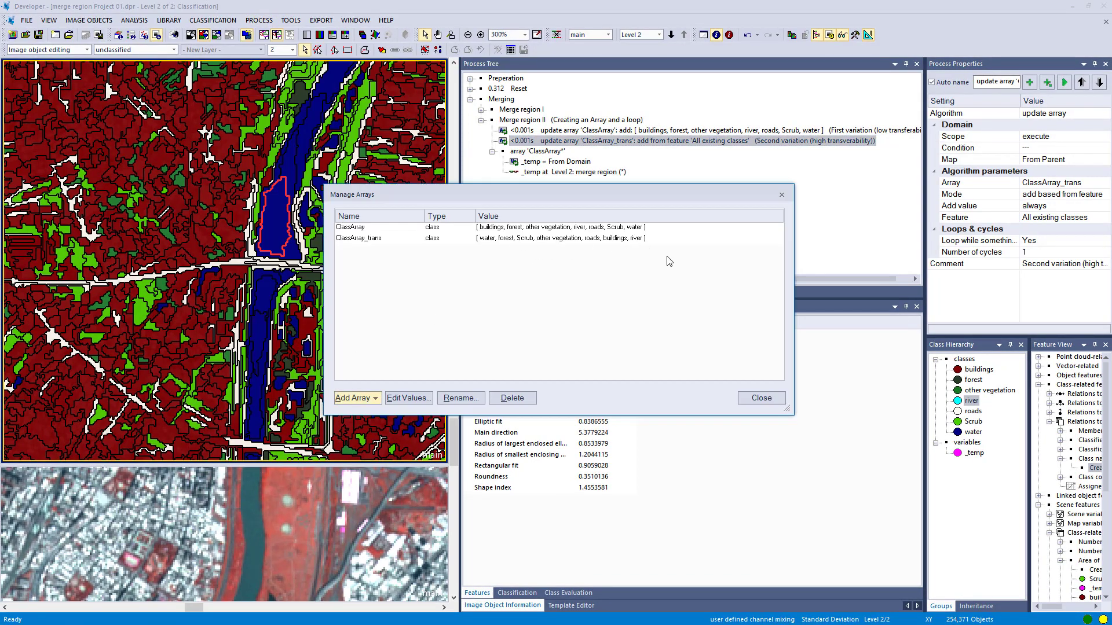
{"action": "mouse_move", "coordinate": [653, 253]}
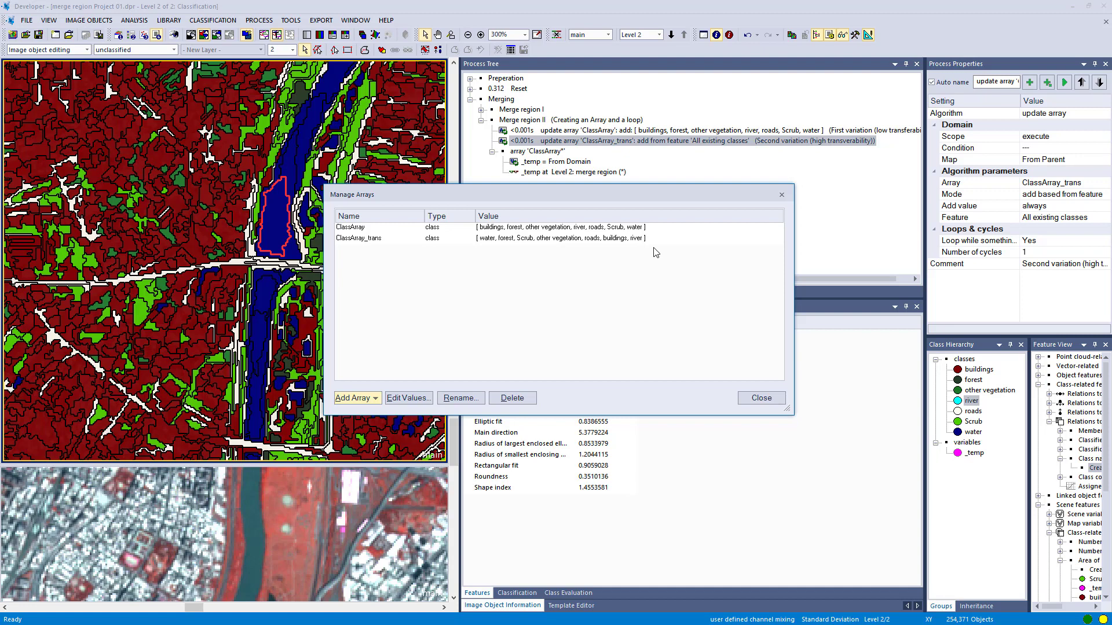
{"action": "mouse_move", "coordinate": [526, 285]}
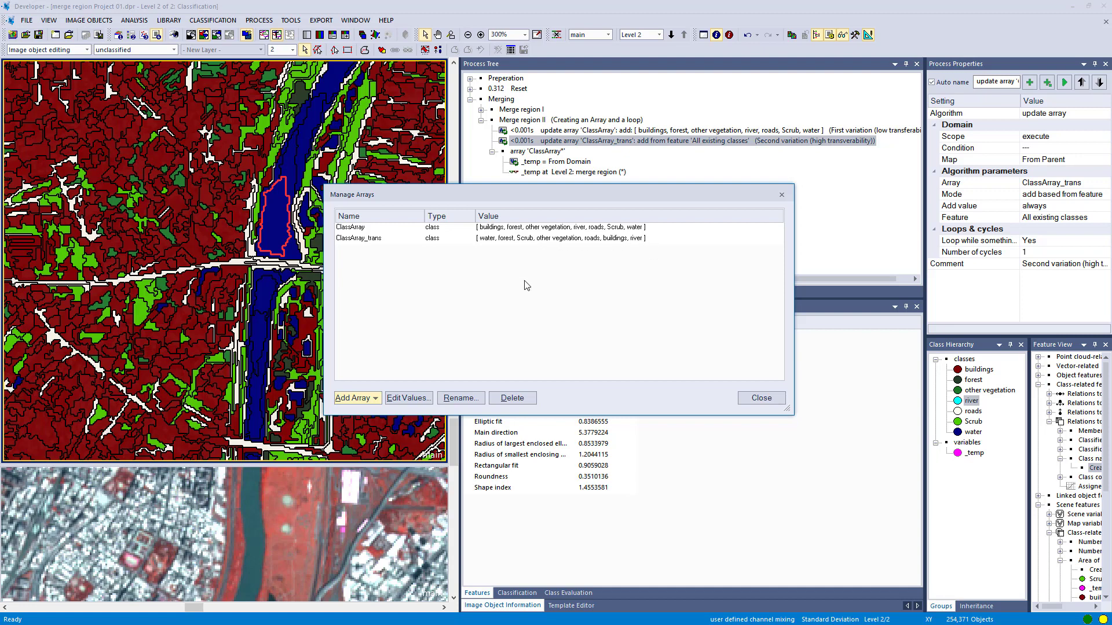
{"action": "mouse_move", "coordinate": [523, 286]}
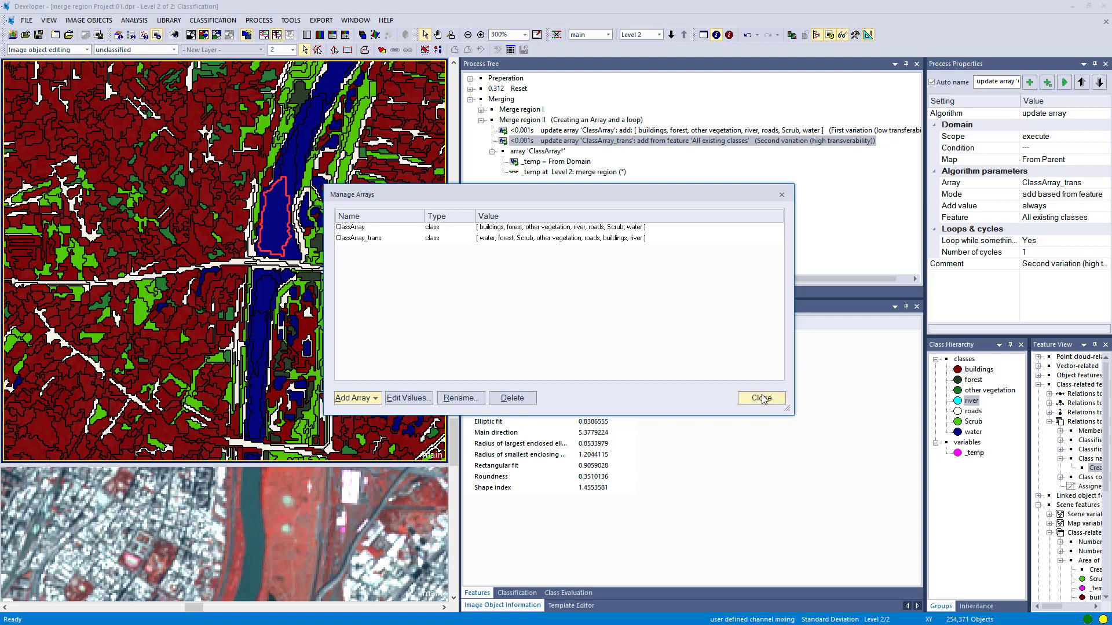
{"action": "left_click", "coordinate": [760, 398]}
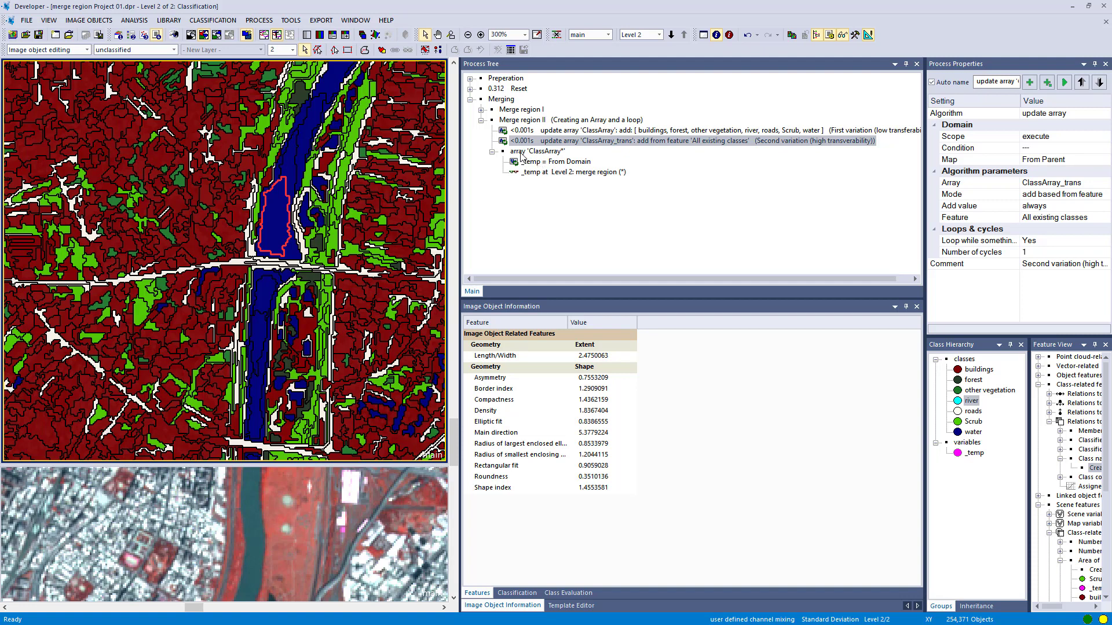
Expand Merge region I and the How to do it! per-class merges, then bring up the ClassArray loop's Edit Process settings.
{"action": "left_click", "coordinate": [538, 150]}
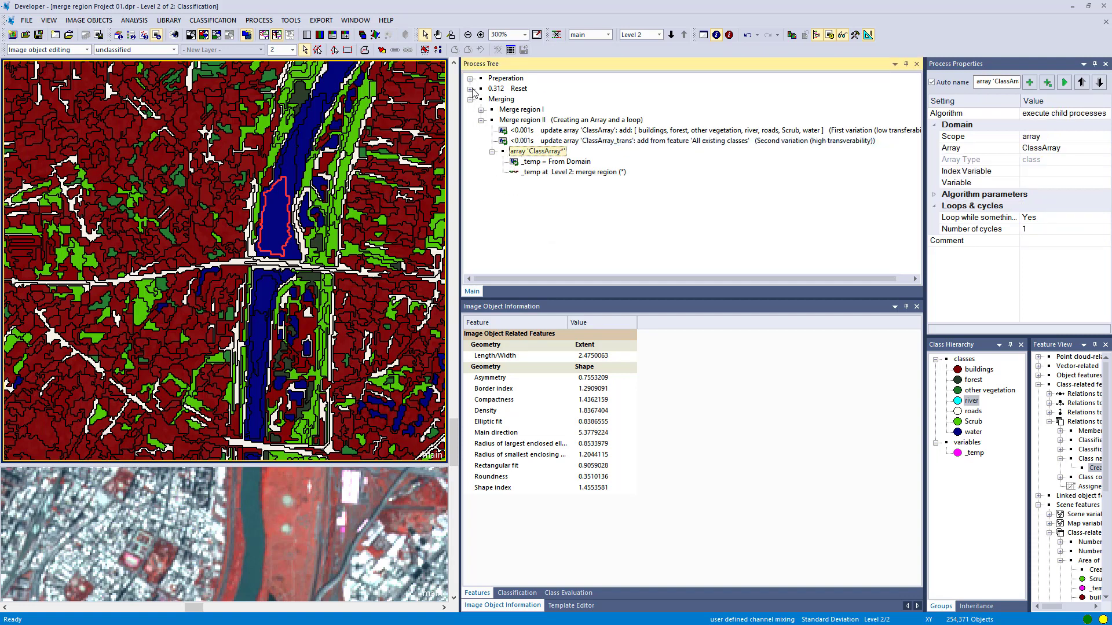
{"action": "left_click", "coordinate": [492, 109]}
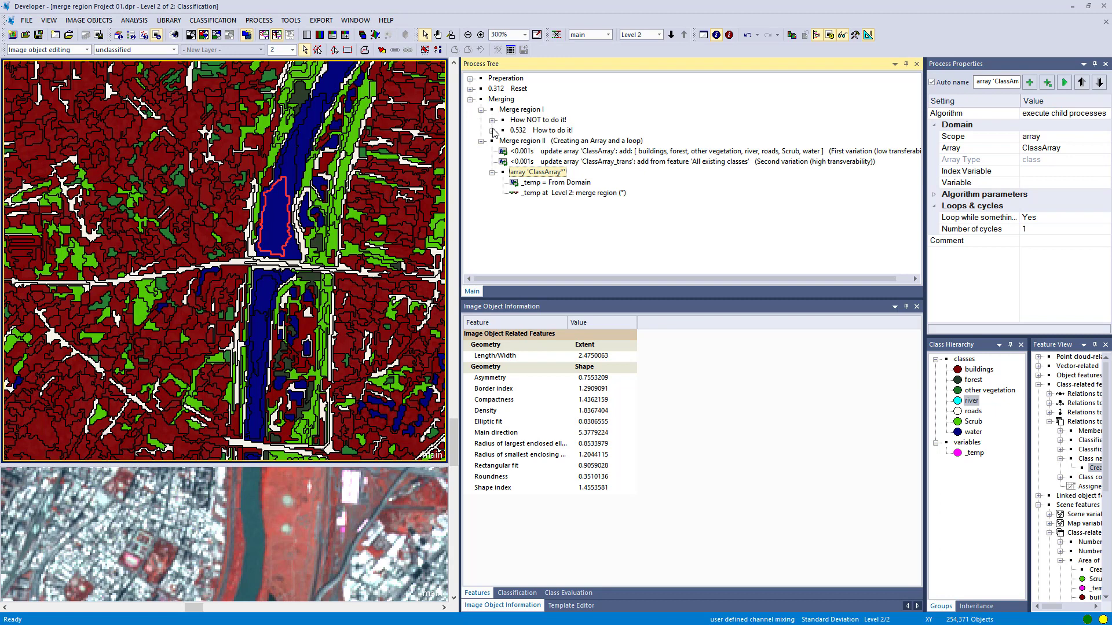
{"action": "right_click", "coordinate": [544, 131]}
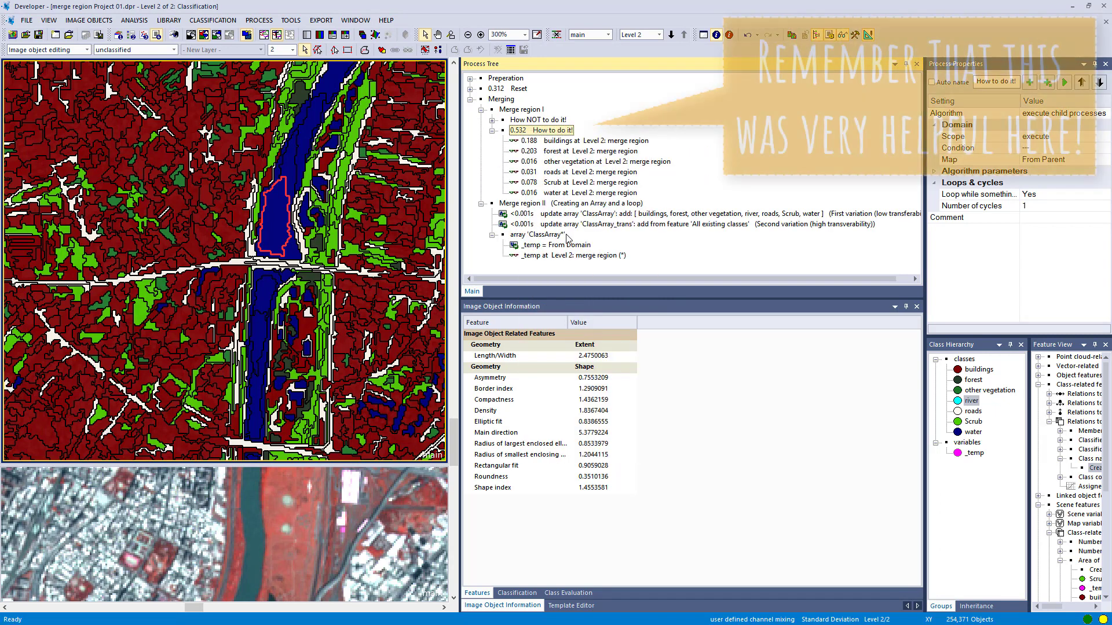
{"action": "double_click", "coordinate": [540, 130]}
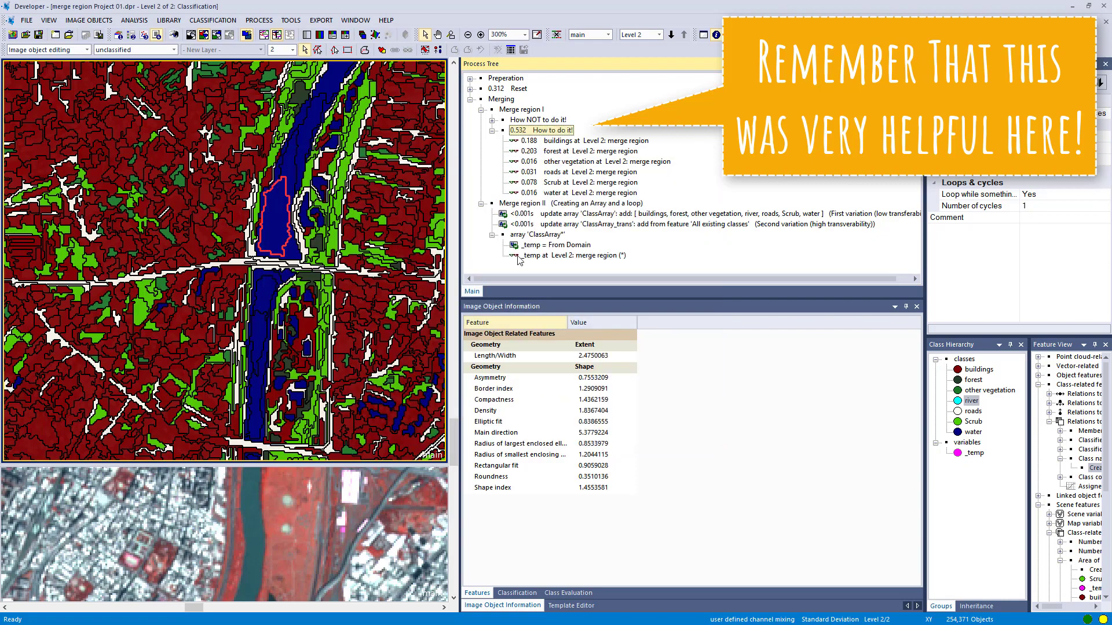
{"action": "double_click", "coordinate": [536, 234]}
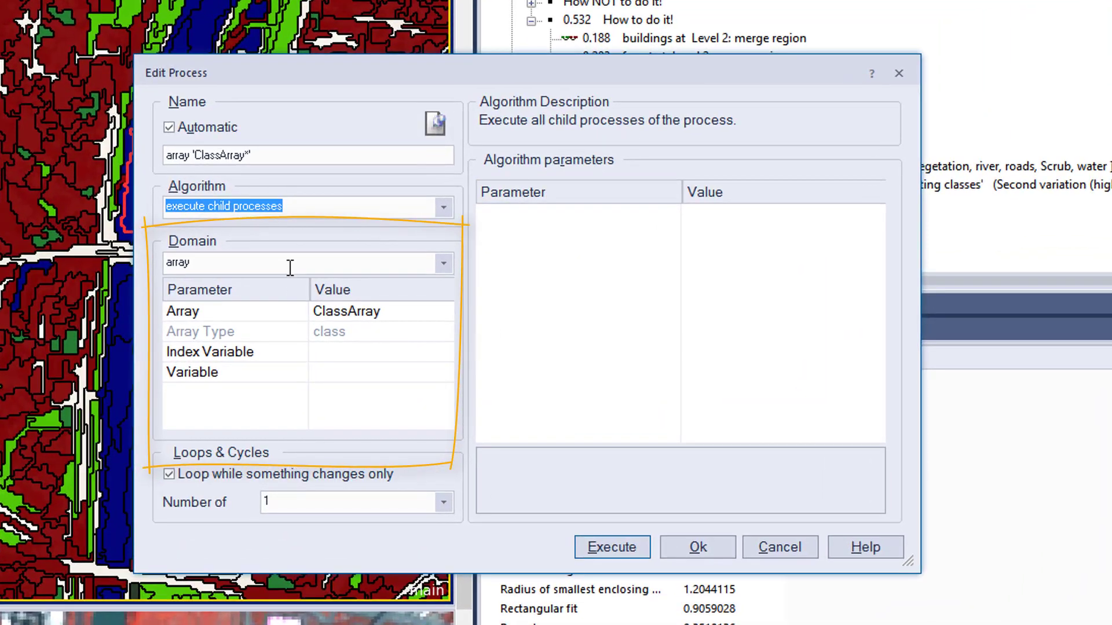
Leave the loop iterating over ClassArray unchanged and bring up the _temp = From Domain variable settings.
{"action": "left_click", "coordinate": [443, 263]}
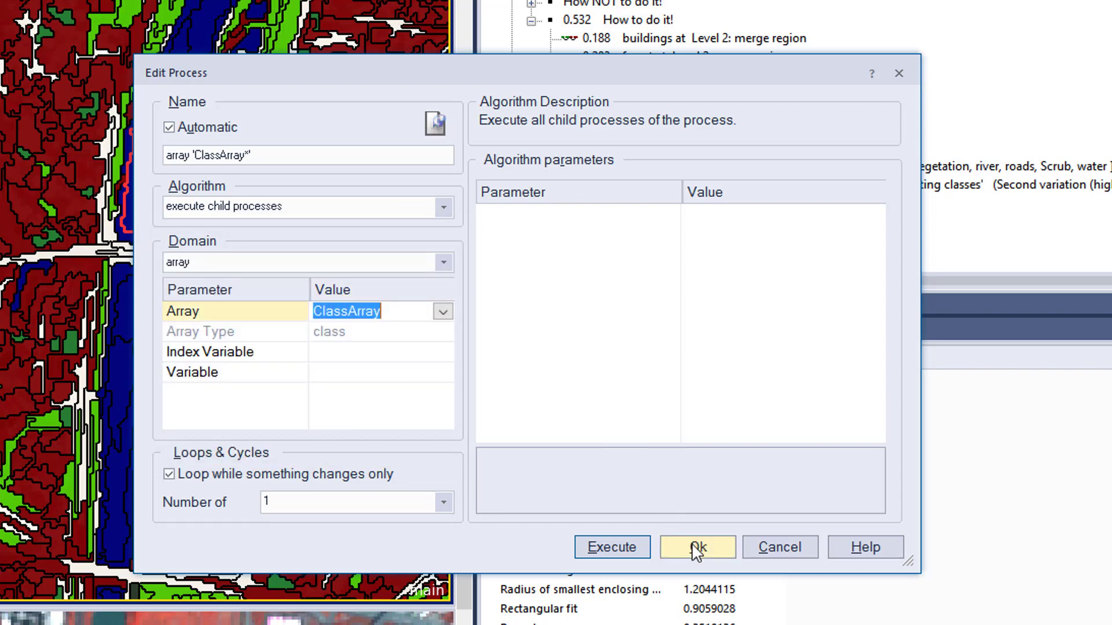
{"action": "left_click", "coordinate": [697, 547]}
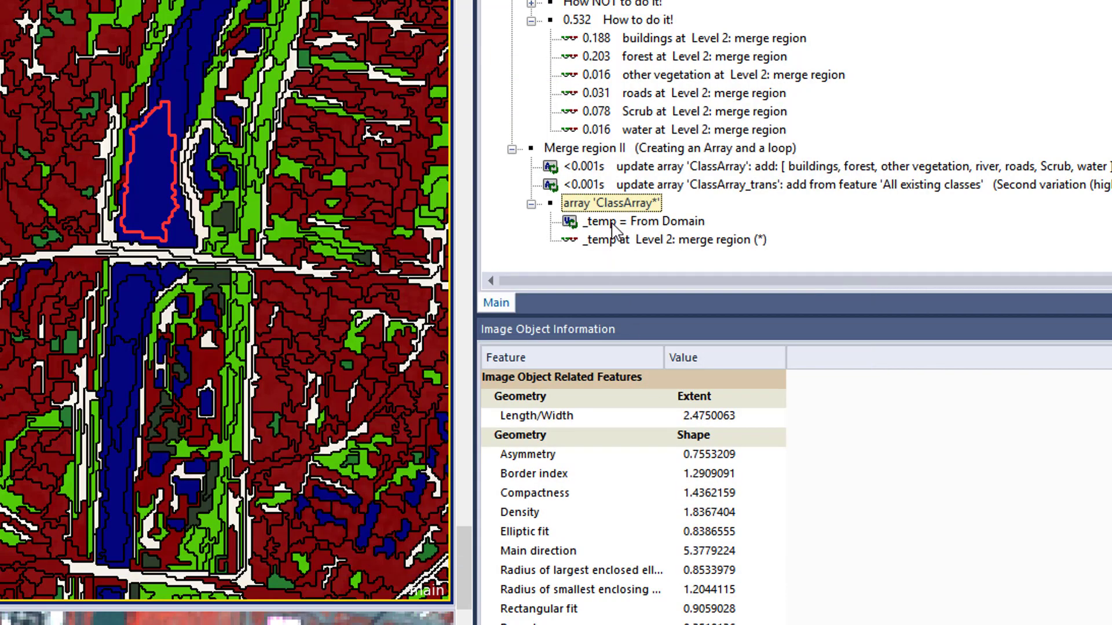
{"action": "left_click", "coordinate": [642, 220]}
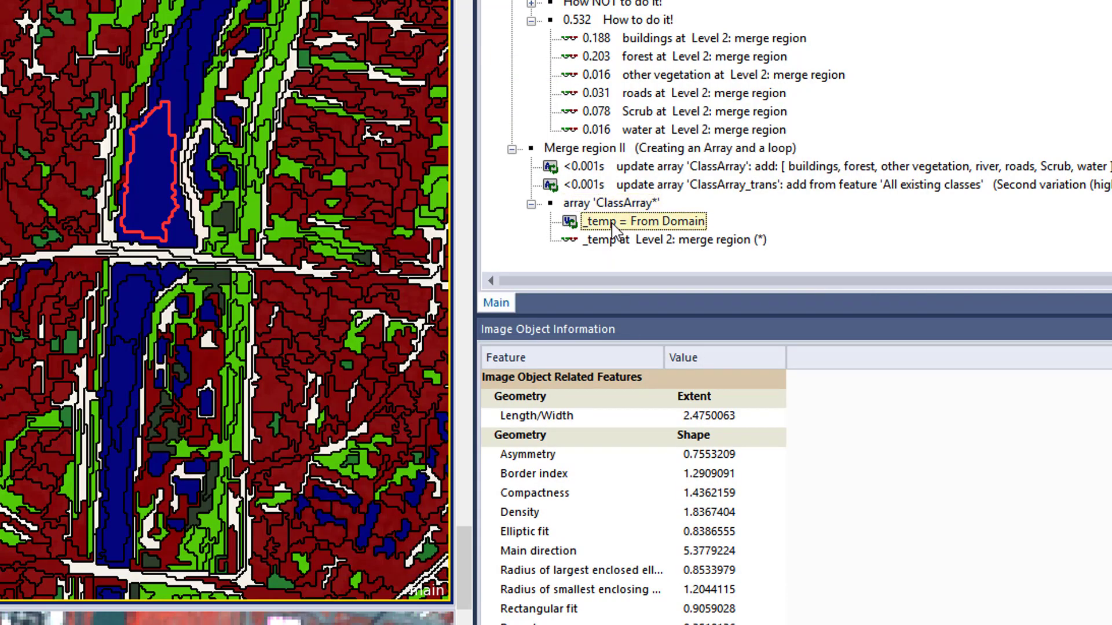
{"action": "double_click", "coordinate": [641, 221]}
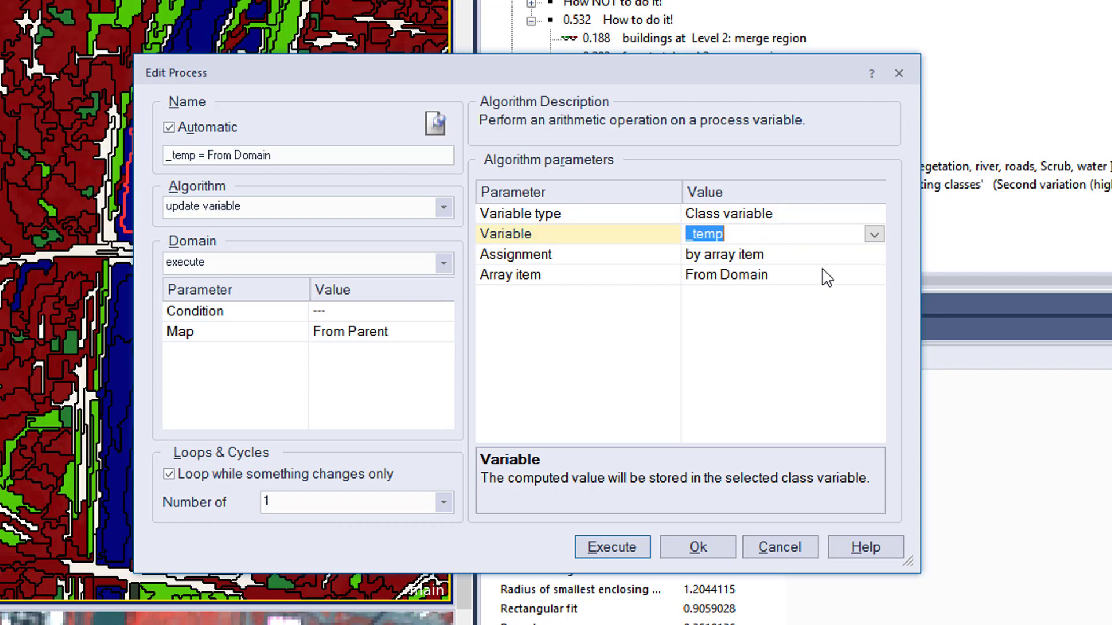
{"action": "mouse_move", "coordinate": [793, 287]}
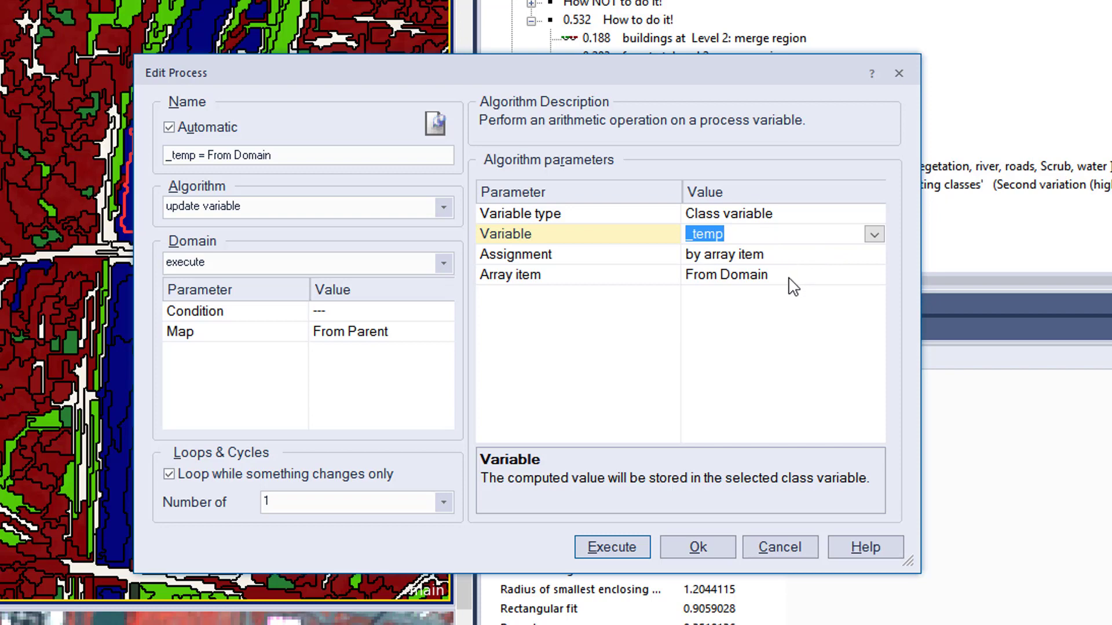
{"action": "mouse_move", "coordinate": [766, 421]}
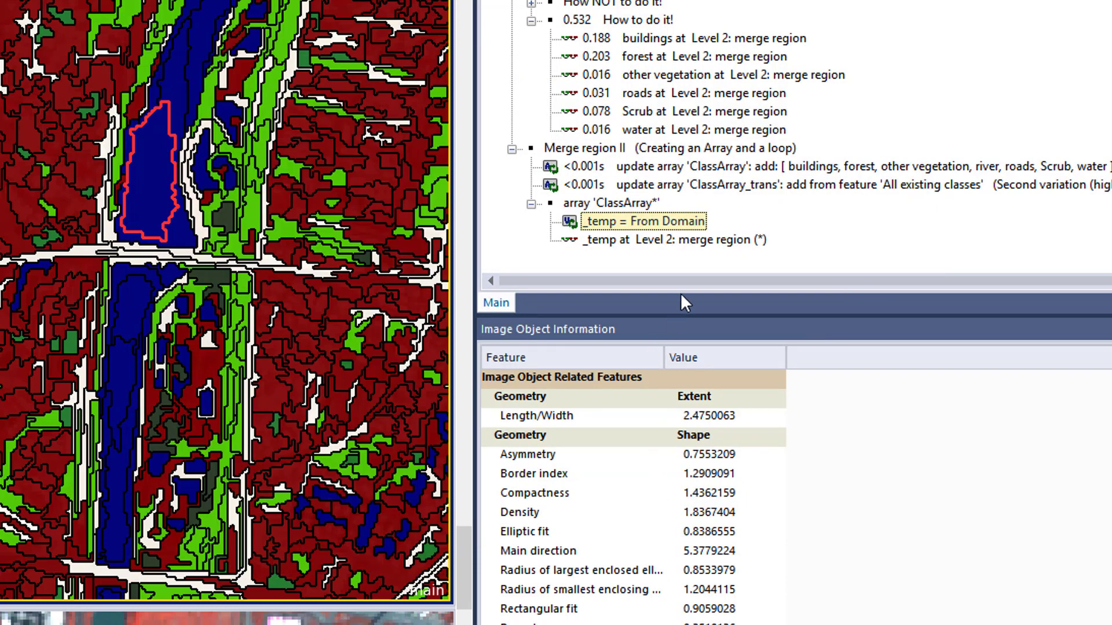
Show the Process Properties of the '_temp at Level 2: merge region' step that filters Level 2 by _temp.
{"action": "double_click", "coordinate": [663, 240]}
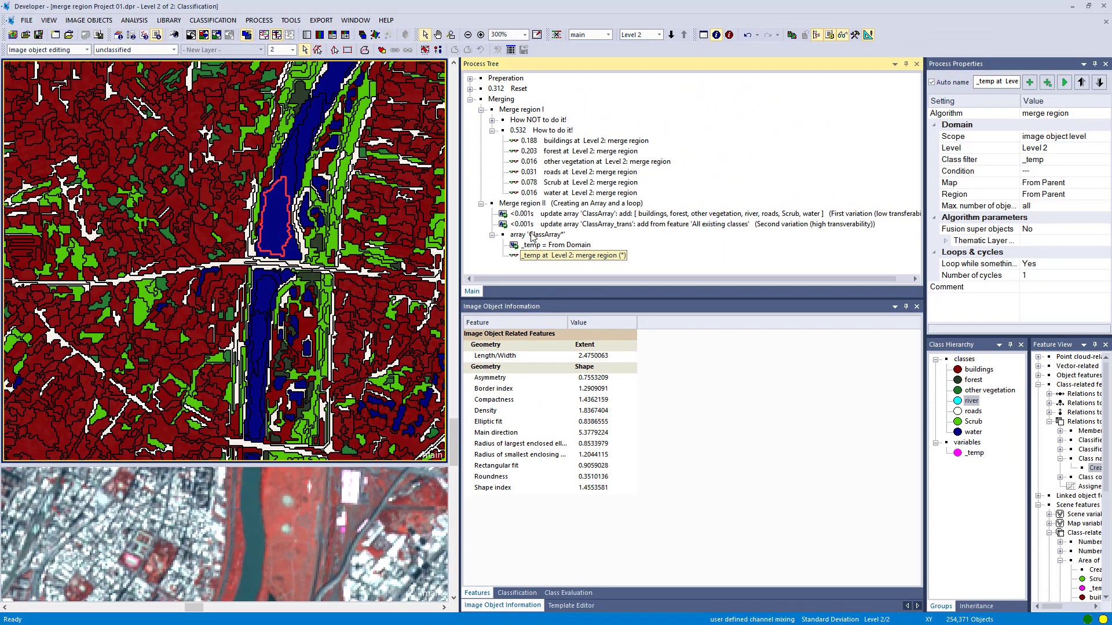
Execute the ClassArray loop so same-class Level 2 objects merge from 254,371 down to 59,092.
{"action": "right_click", "coordinate": [535, 234]}
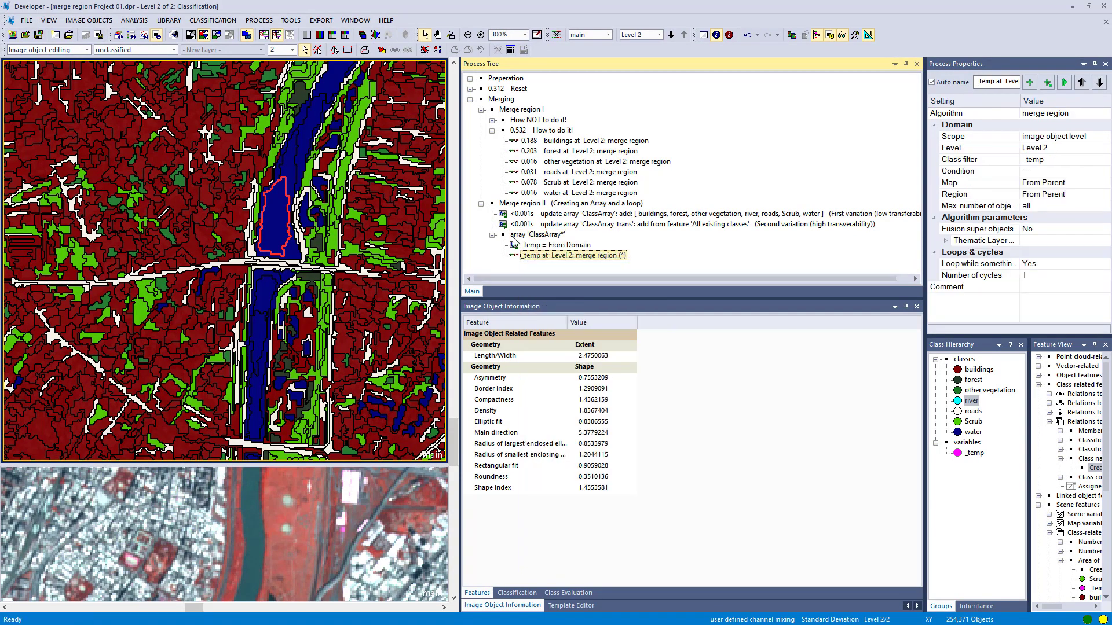
{"action": "right_click", "coordinate": [539, 234]}
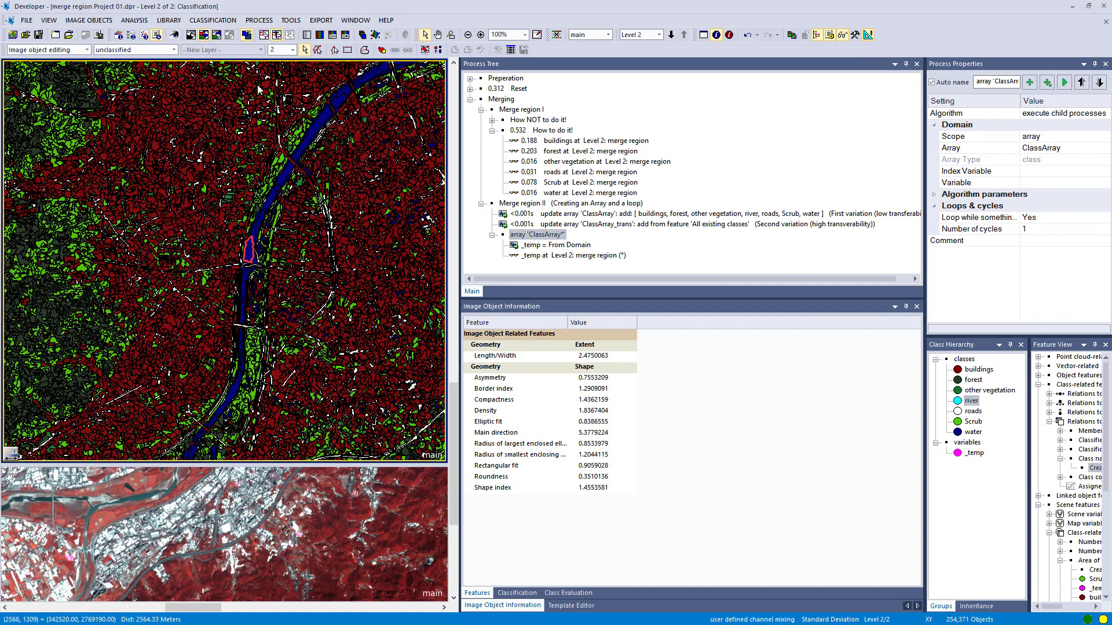
{"action": "left_click", "coordinate": [520, 34]}
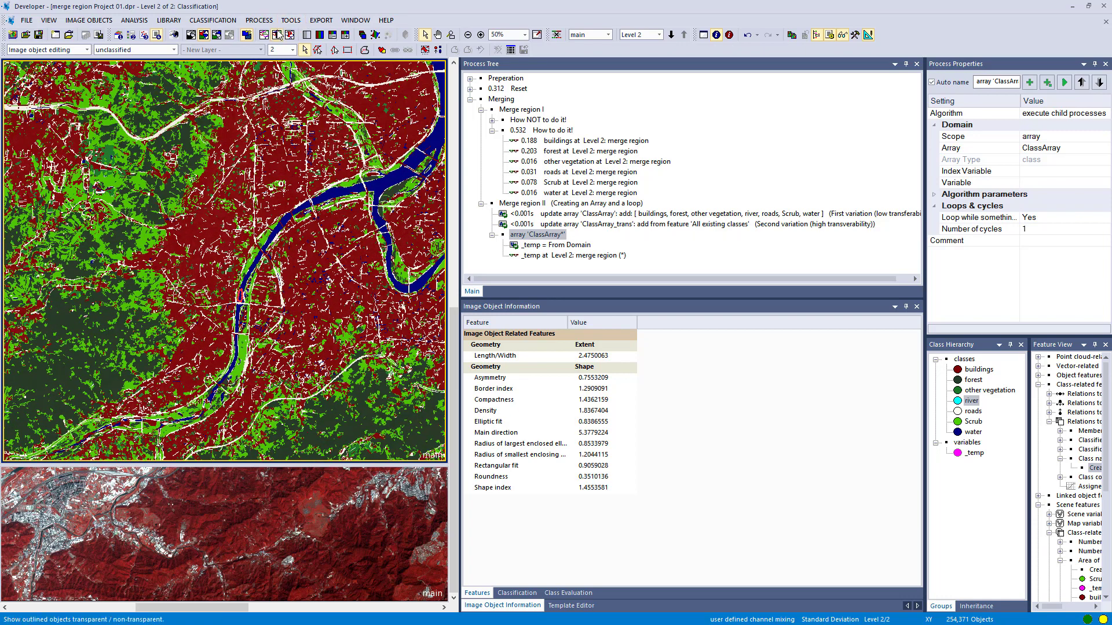
{"action": "right_click", "coordinate": [537, 234]}
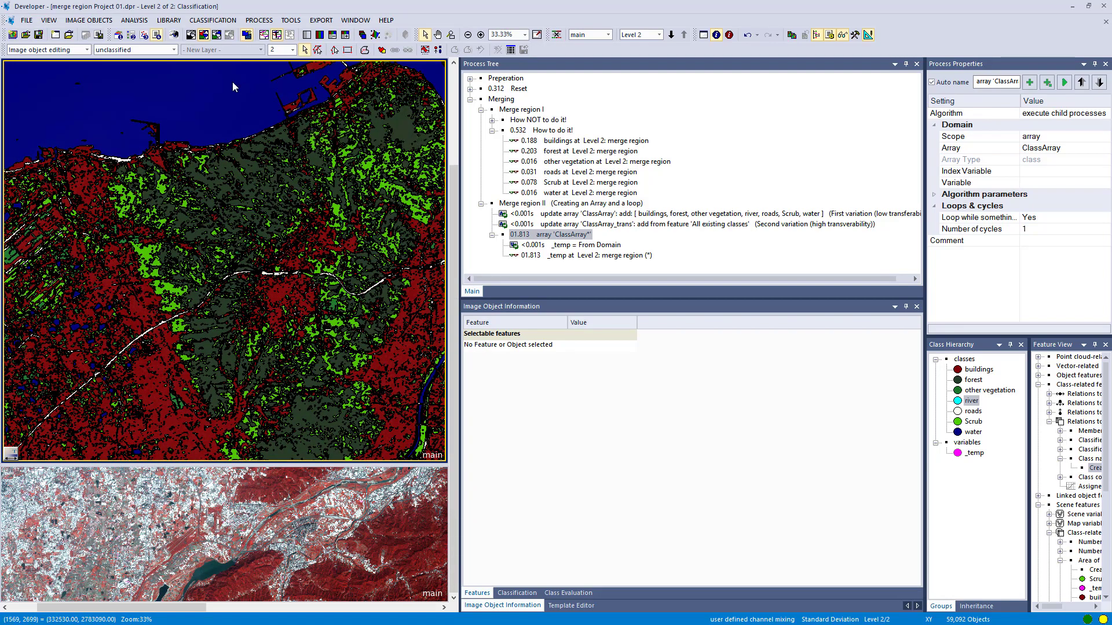
{"action": "mouse_move", "coordinate": [234, 94]}
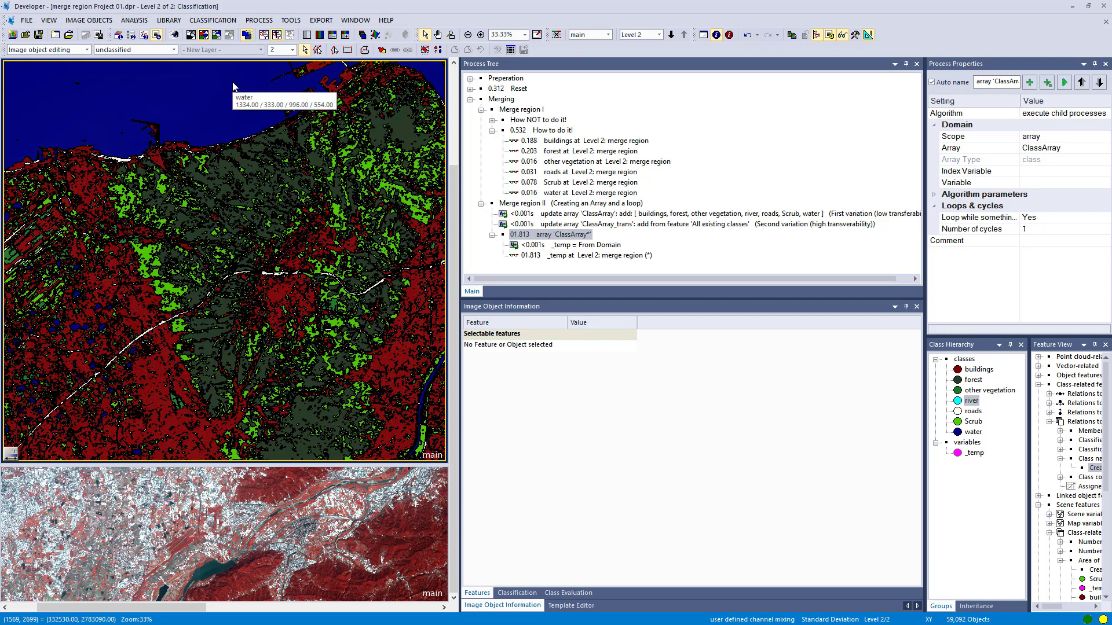
{"action": "mouse_move", "coordinate": [859, 156]}
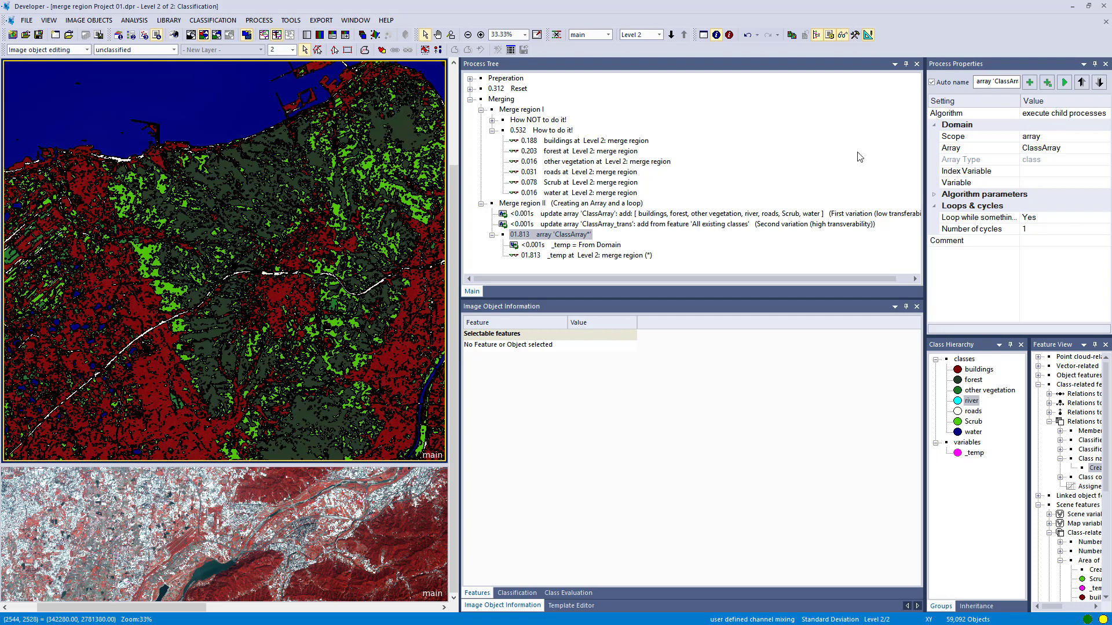